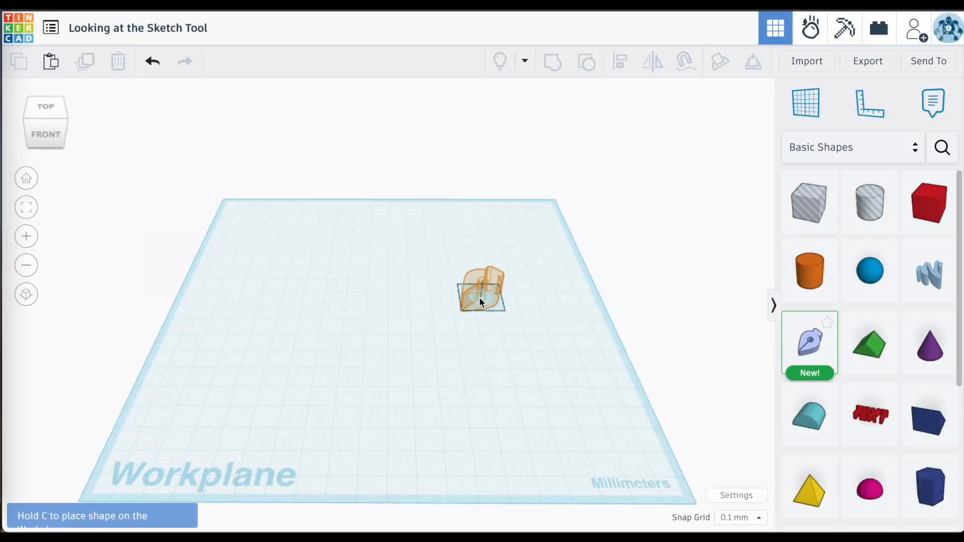
# - Place a Sketch on the workplane and draw a closed irregular seven-sided outline, about 30.8 by 18.7 mm
pyautogui.click(480, 289)
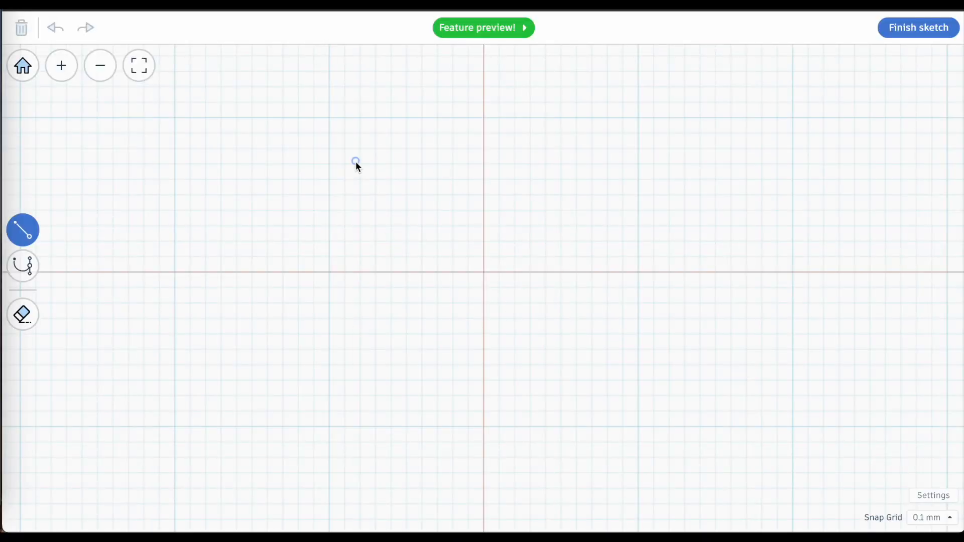
pyautogui.moveTo(354, 159); pyautogui.dragTo(533, 126)
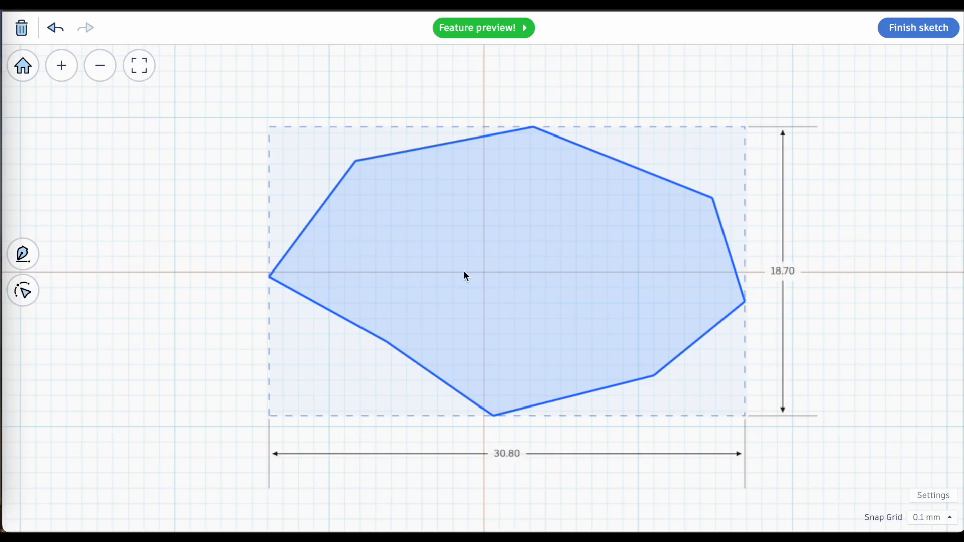
pyautogui.click(172, 264)
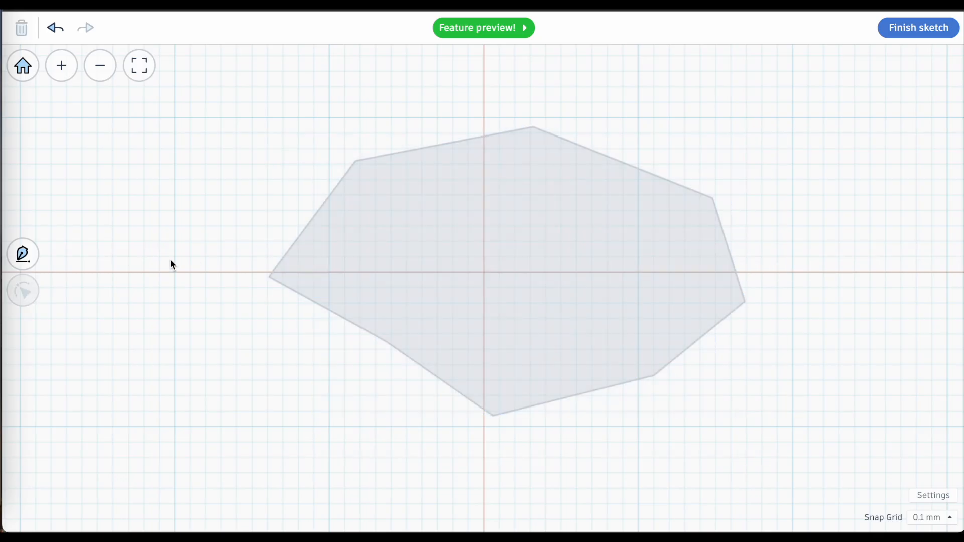
# - Edit the outline's points, raising the top corners and moving the lower-left point to about 25.5 by 20.1 mm
pyautogui.click(23, 289)
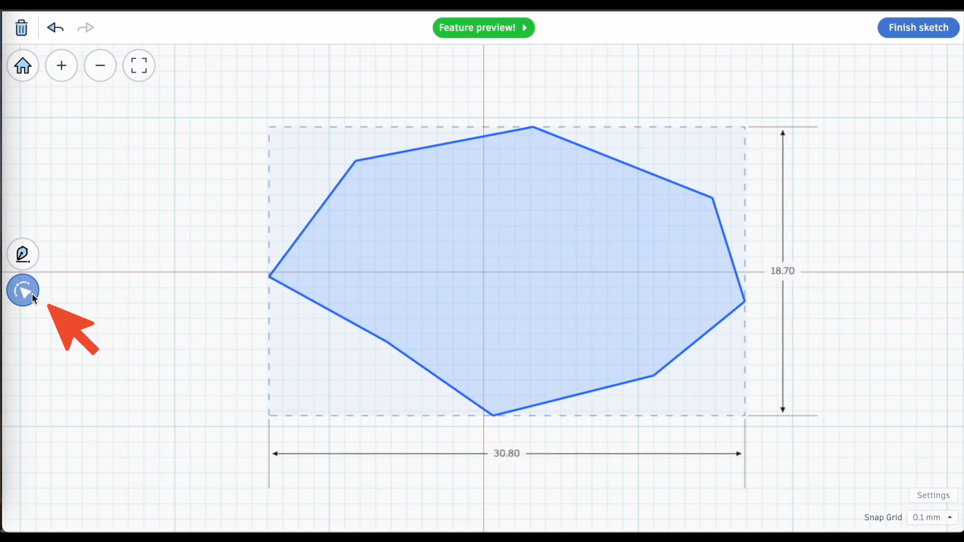
pyautogui.moveTo(23, 289)
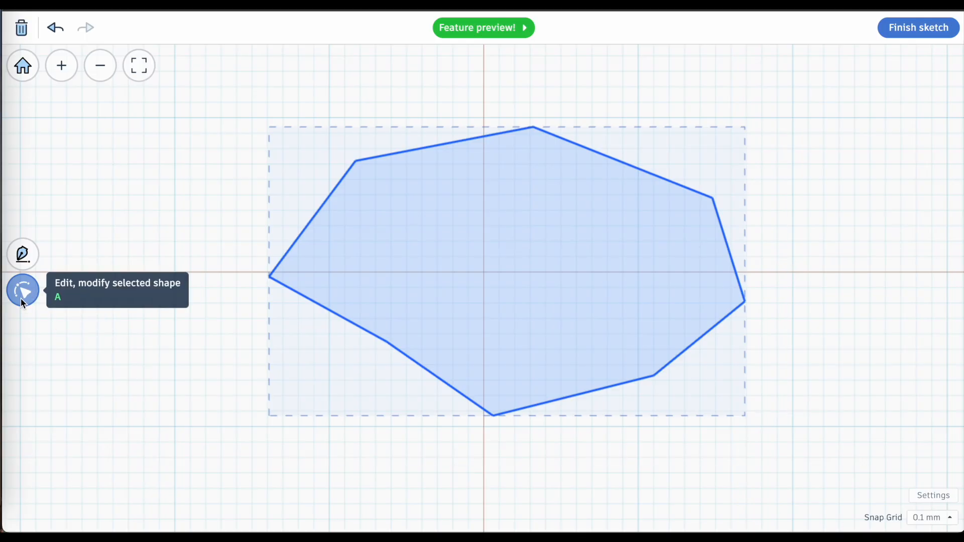
pyautogui.click(23, 290)
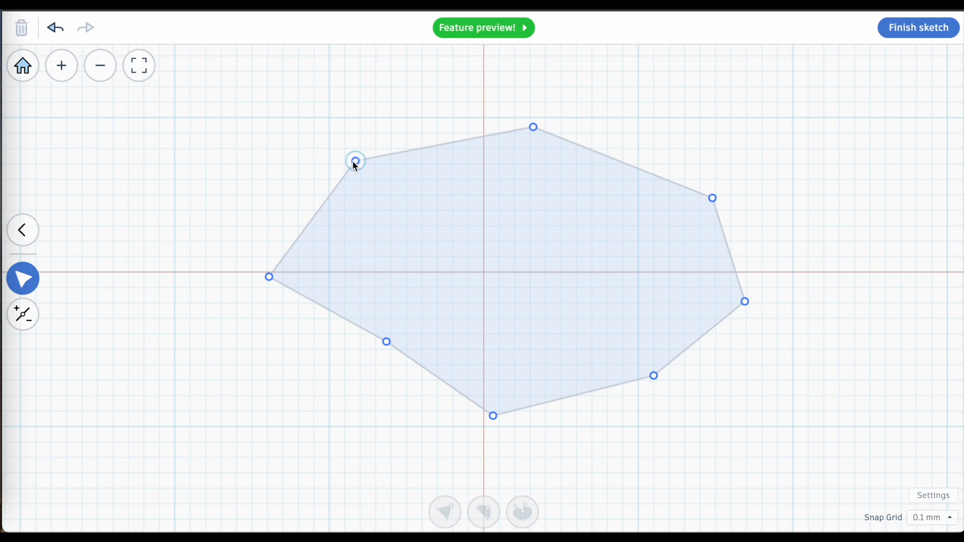
pyautogui.moveTo(354, 161); pyautogui.dragTo(560, 77)
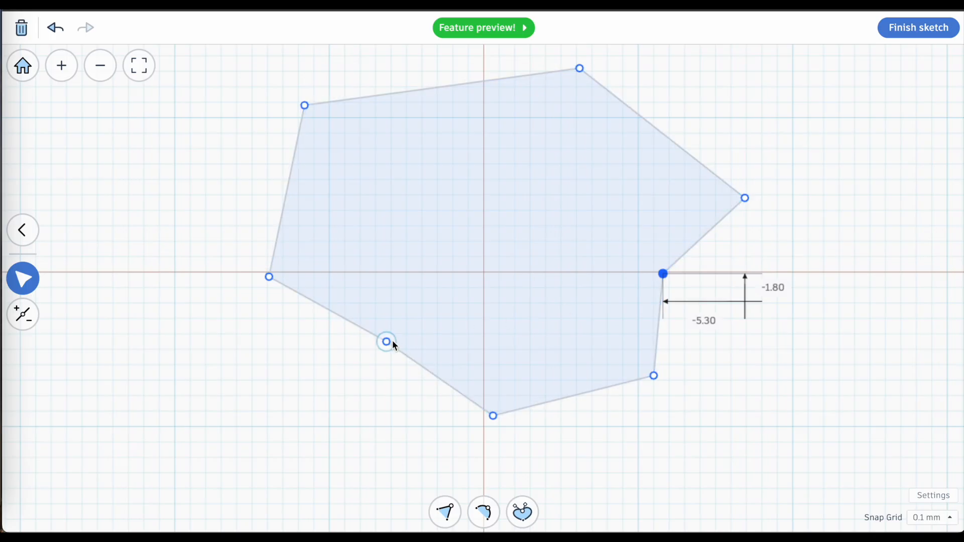
pyautogui.click(23, 315)
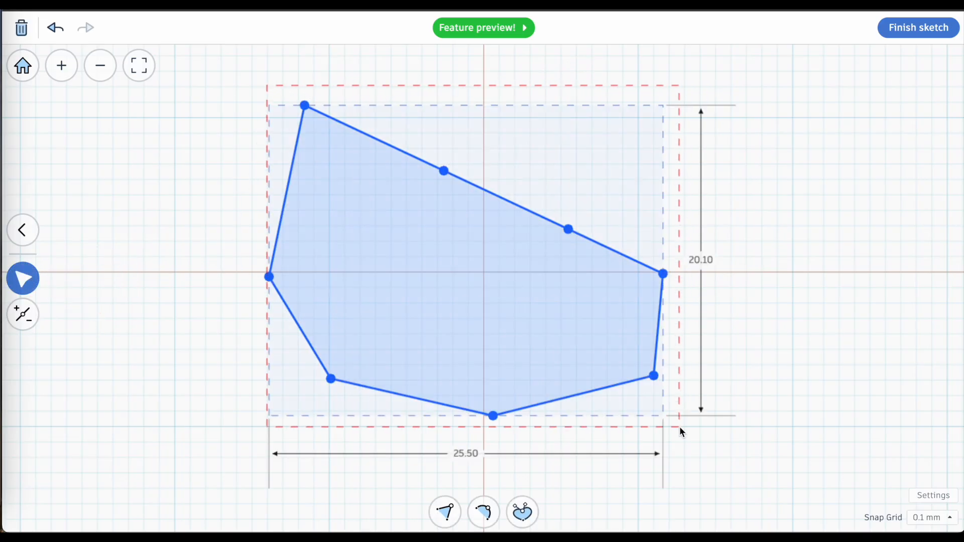
# - Turn the top-left corner into a smooth curve and adjust its handle length and angle
pyautogui.click(482, 512)
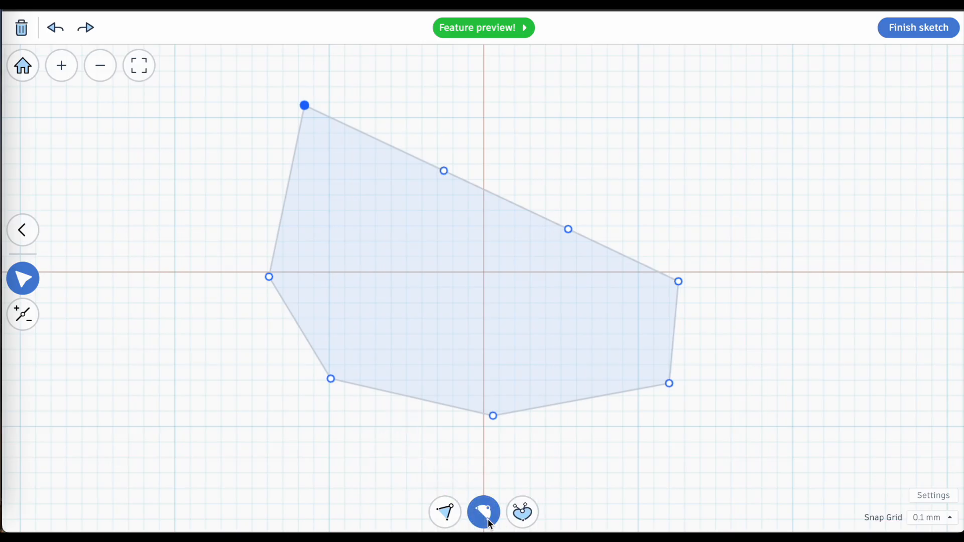
pyautogui.click(483, 512)
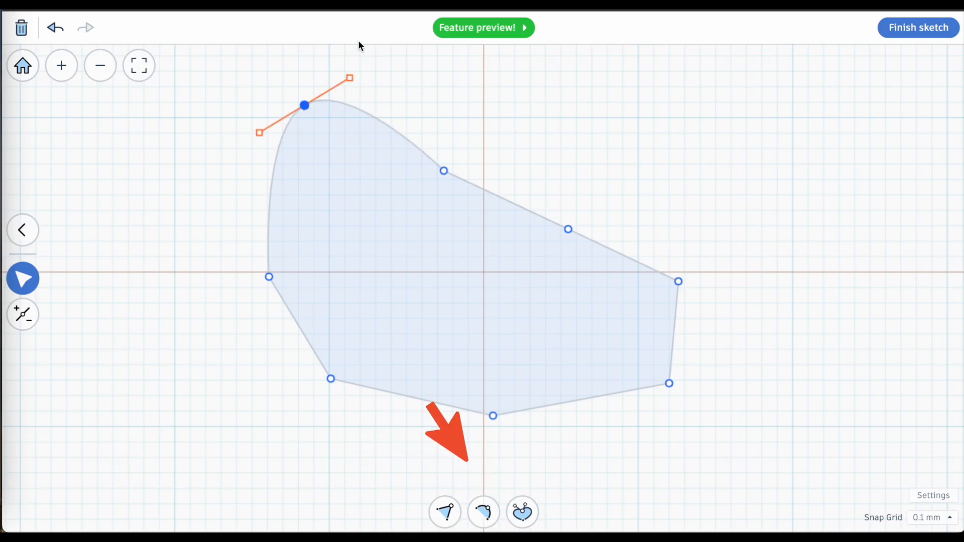
pyautogui.moveTo(349, 78); pyautogui.dragTo(381, 62)
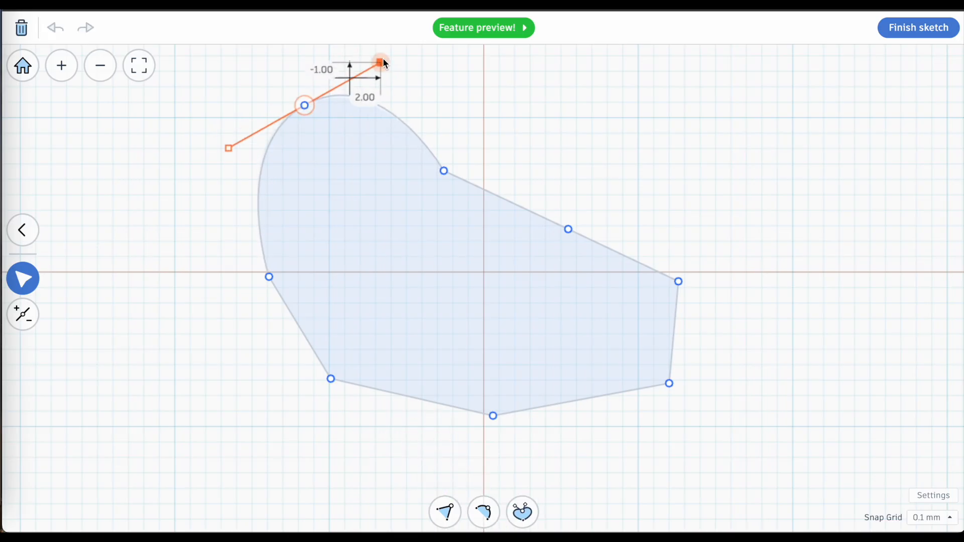
pyautogui.moveTo(381, 62); pyautogui.dragTo(376, 67)
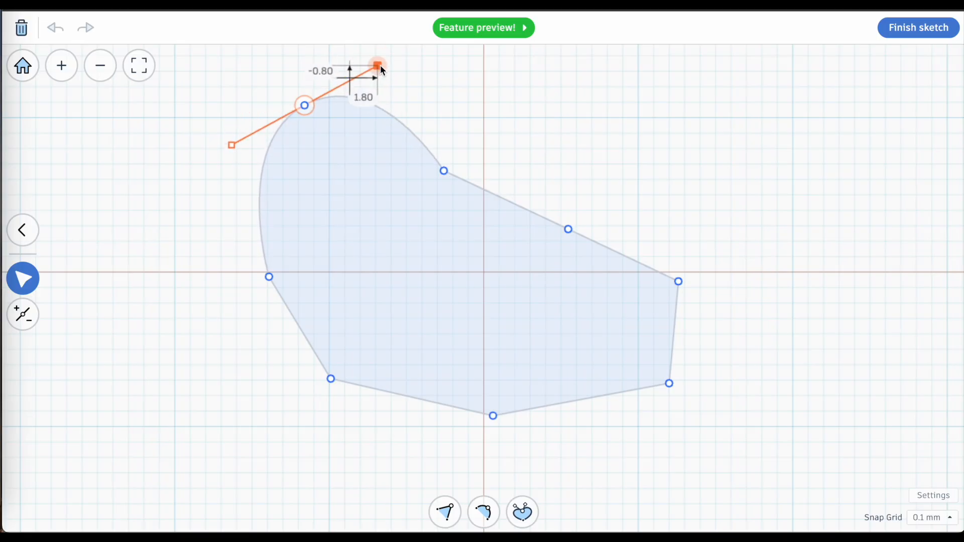
pyautogui.moveTo(377, 64); pyautogui.dragTo(410, 49)
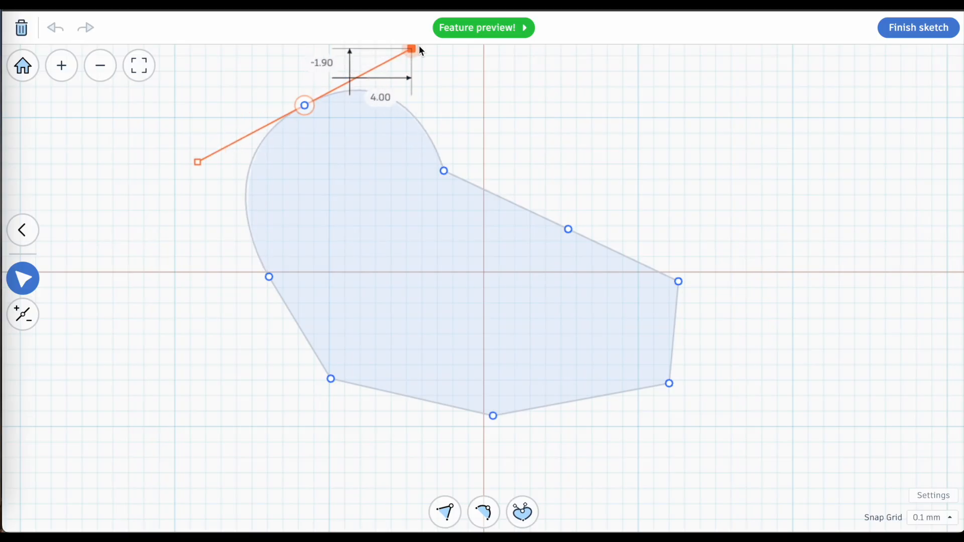
pyautogui.moveTo(410, 49); pyautogui.dragTo(362, 79)
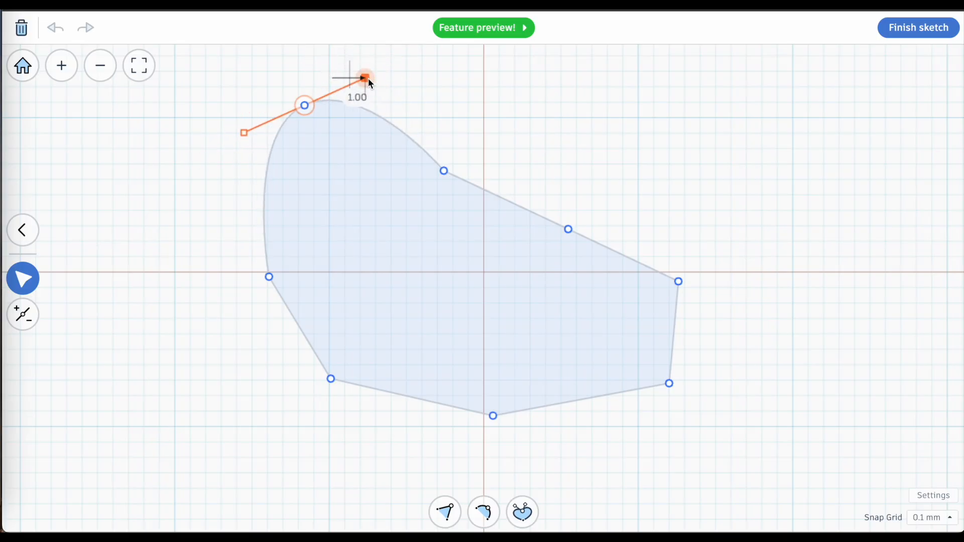
pyautogui.moveTo(364, 78); pyautogui.dragTo(338, 110)
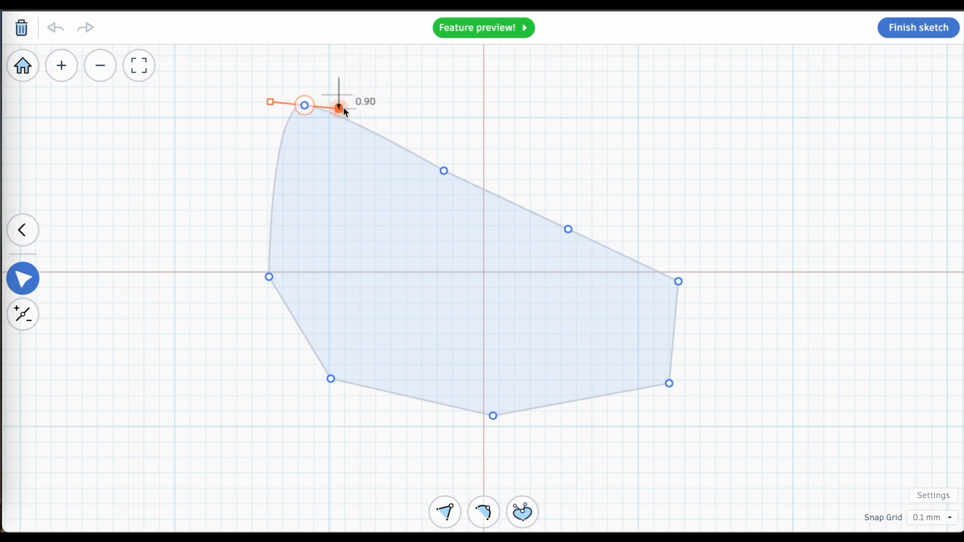
pyautogui.moveTo(337, 110); pyautogui.dragTo(326, 97)
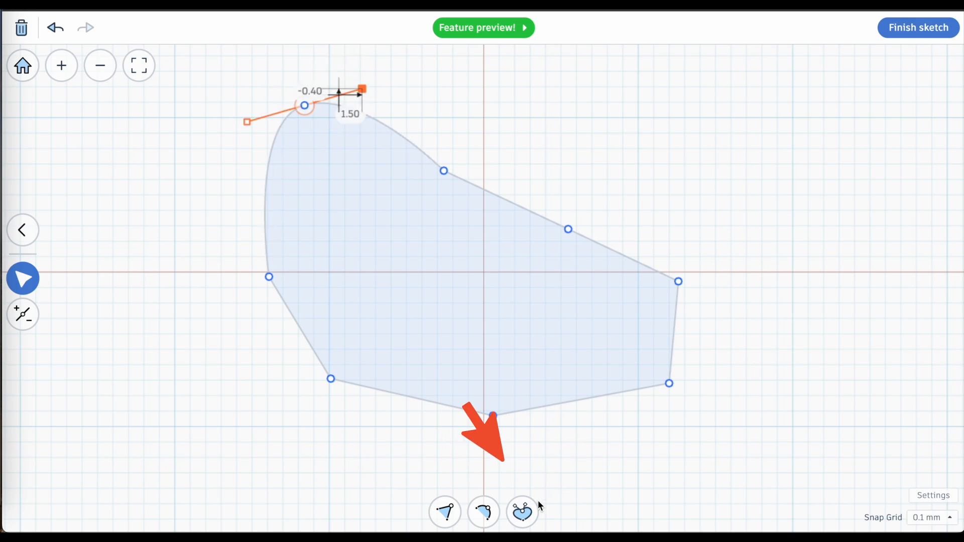
# - Break the corner's handles and level the left handle so each side bends independently
pyautogui.click(522, 512)
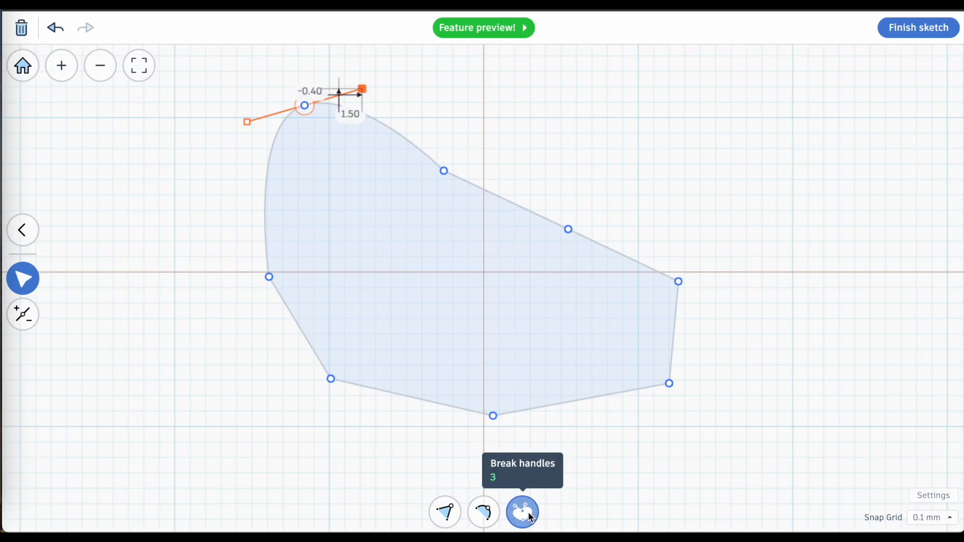
pyautogui.click(522, 511)
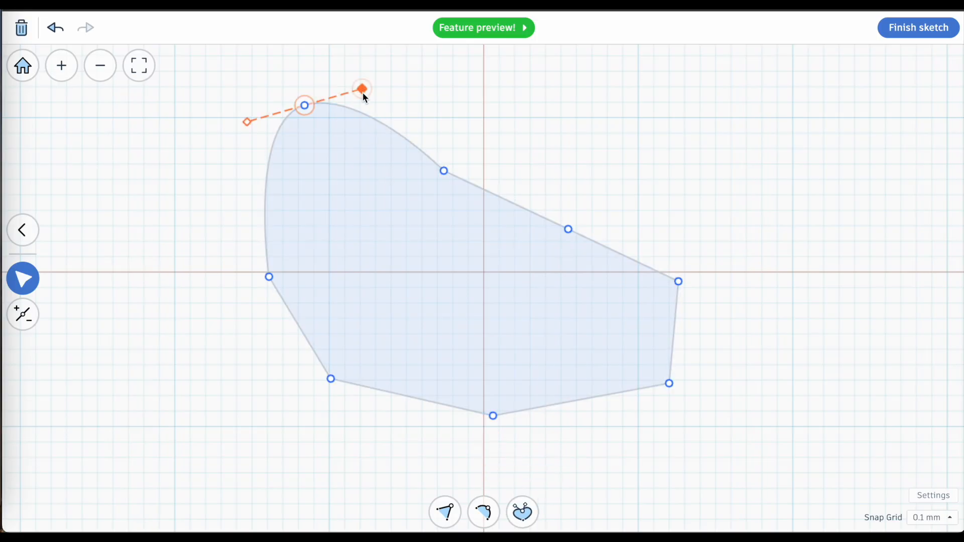
pyautogui.moveTo(362, 88); pyautogui.dragTo(217, 111)
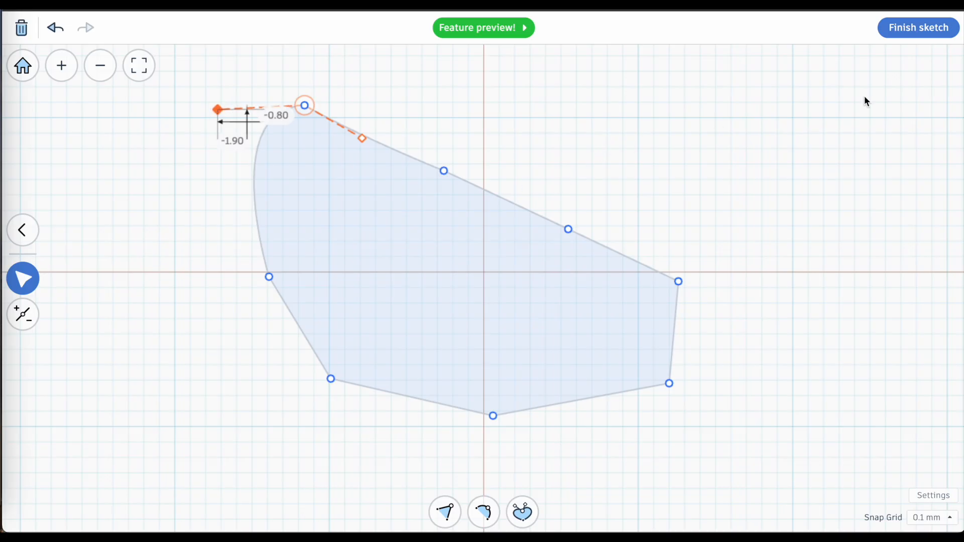
# - Finish the sketch into a solid, then reopen it for editing and select the outline's points
pyautogui.click(917, 27)
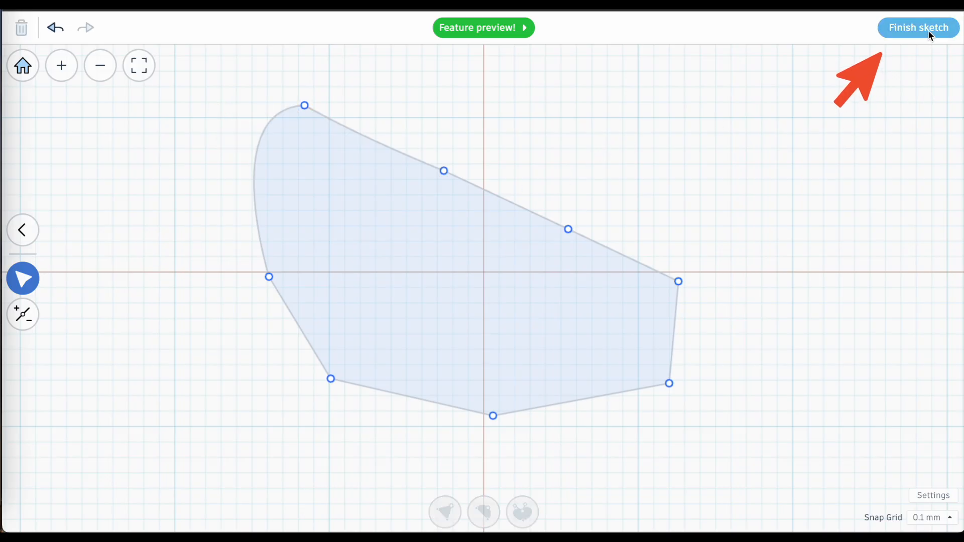
pyautogui.click(917, 27)
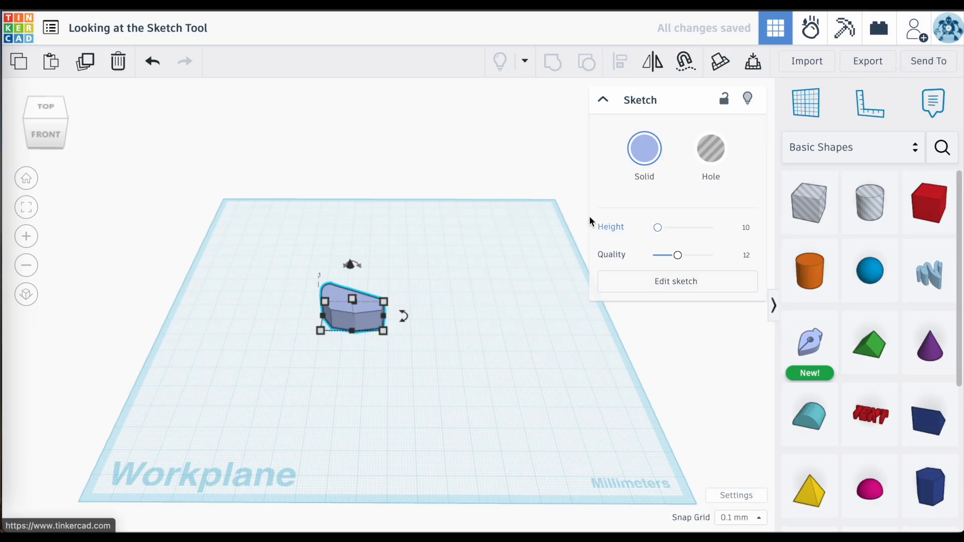
pyautogui.click(45, 105)
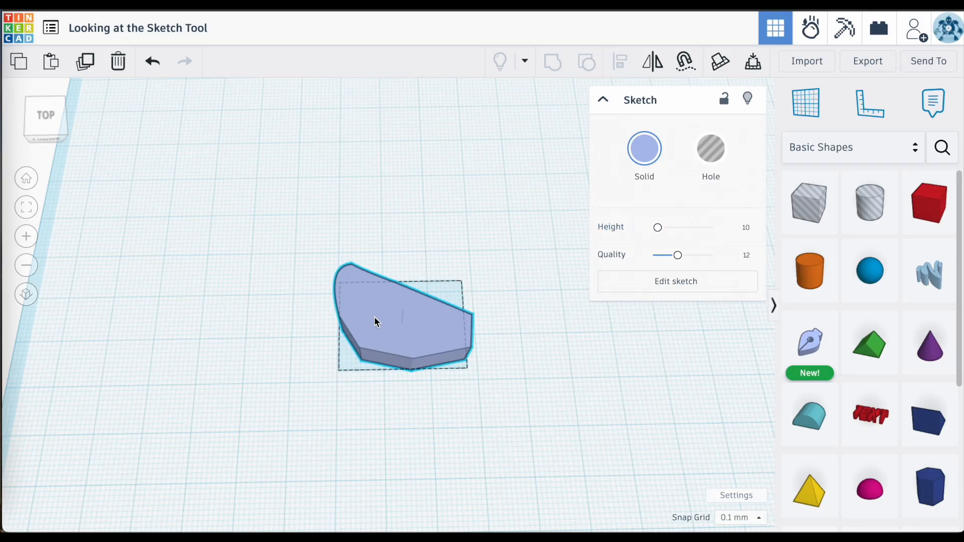
pyautogui.click(675, 281)
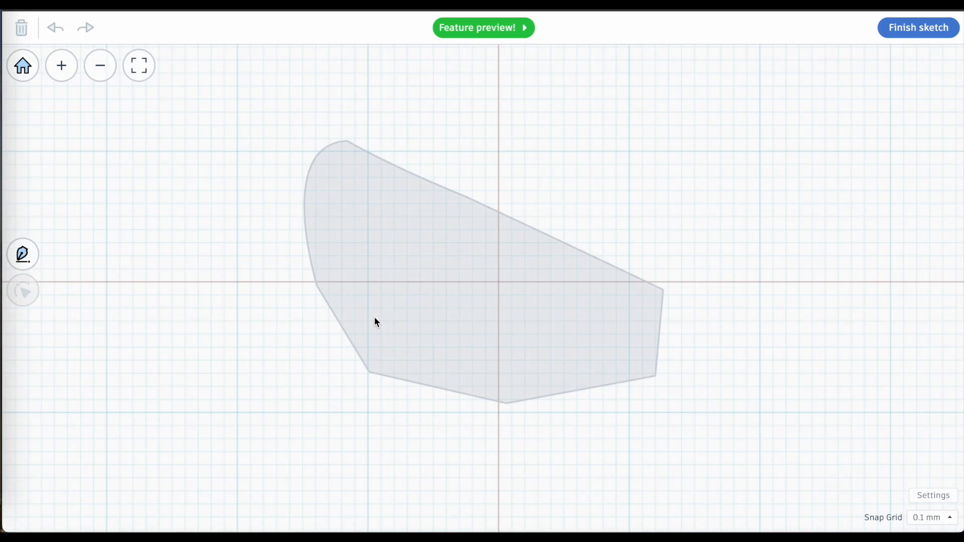
pyautogui.click(375, 322)
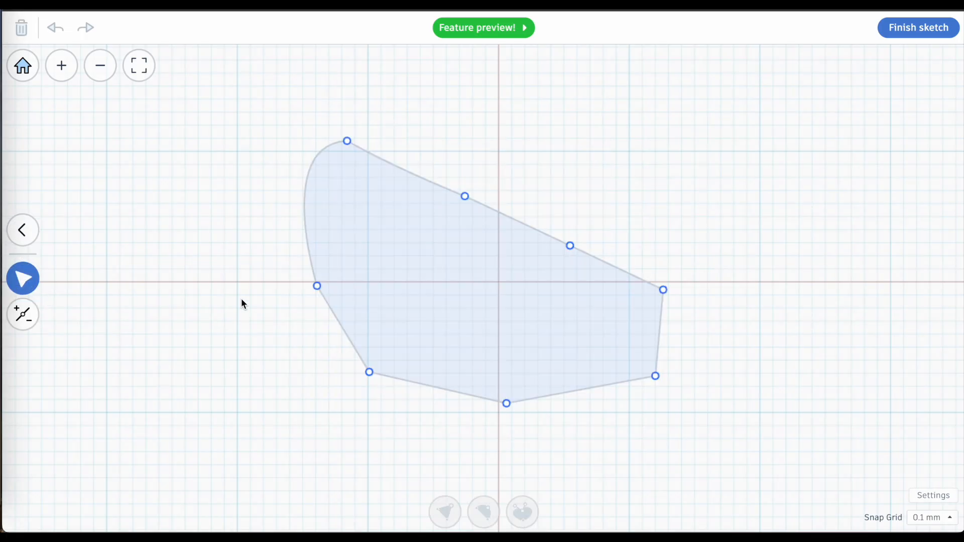
# - Move the upper-edge points to curve the top and push the side outward
pyautogui.moveTo(465, 196); pyautogui.dragTo(492, 166)
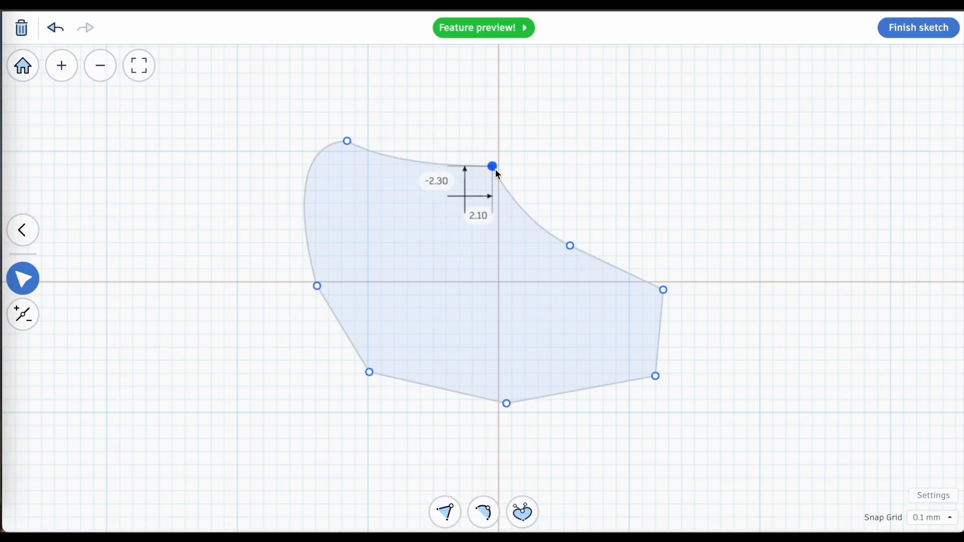
pyautogui.moveTo(492, 165); pyautogui.dragTo(619, 226)
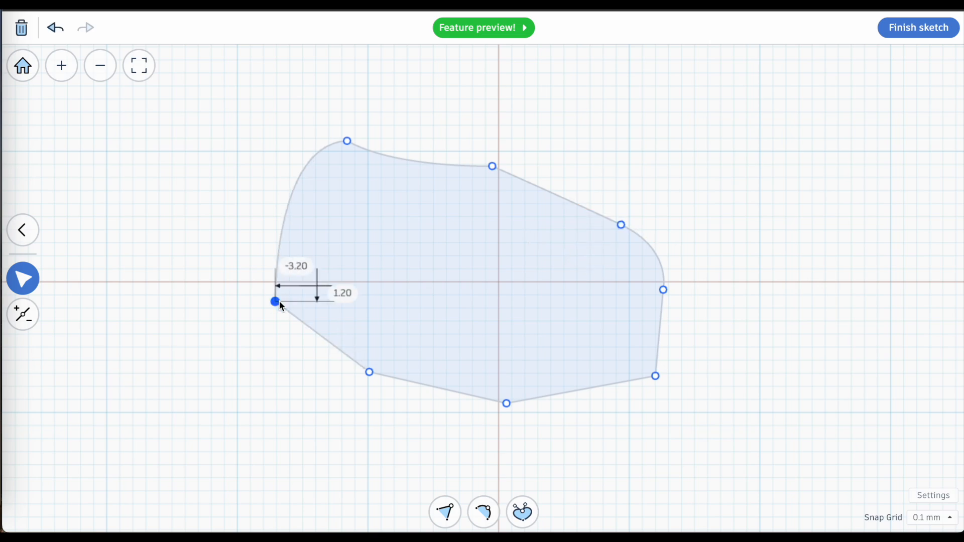
pyautogui.moveTo(522, 511)
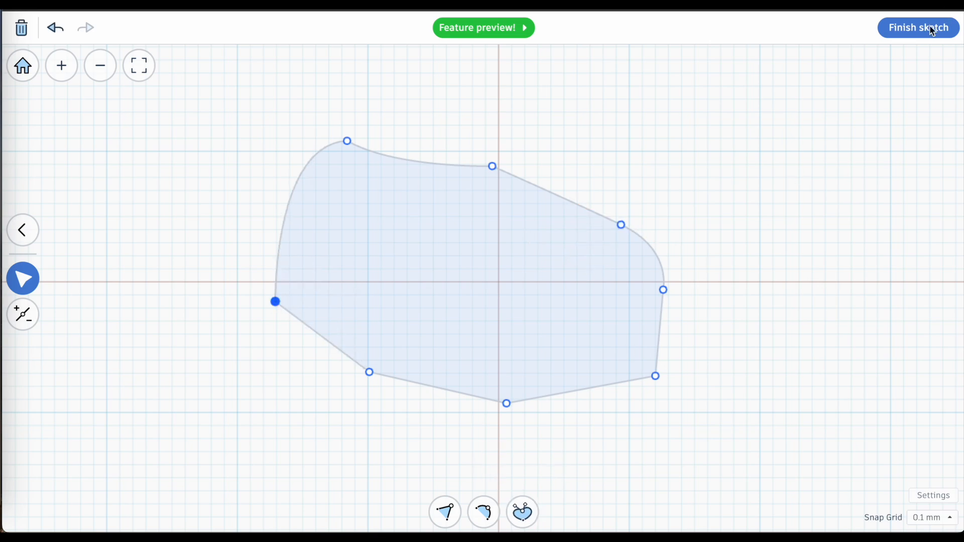
# - Finish the sketch and start a new one, drawing a long pointed hexagon about 40.2 by 14.7 mm
pyautogui.click(918, 27)
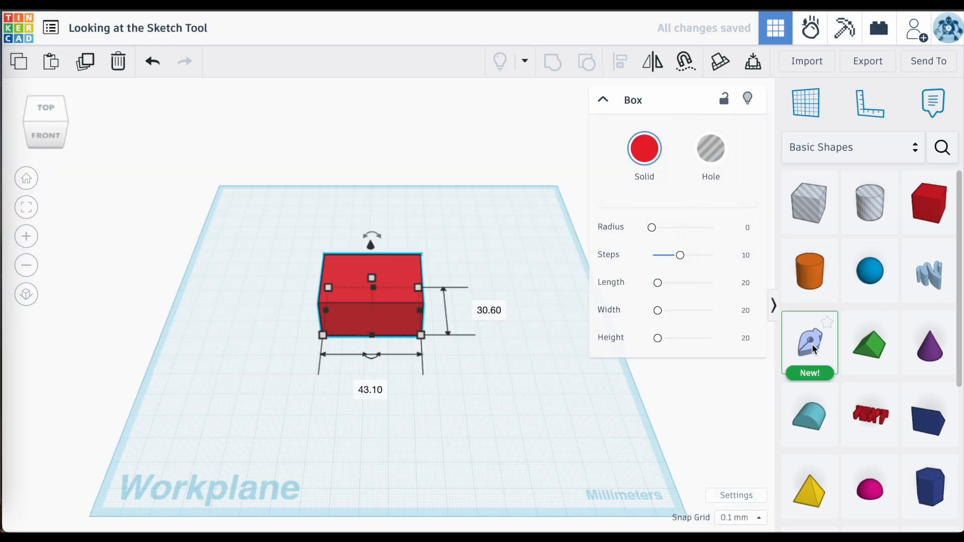
pyautogui.moveTo(809, 344)
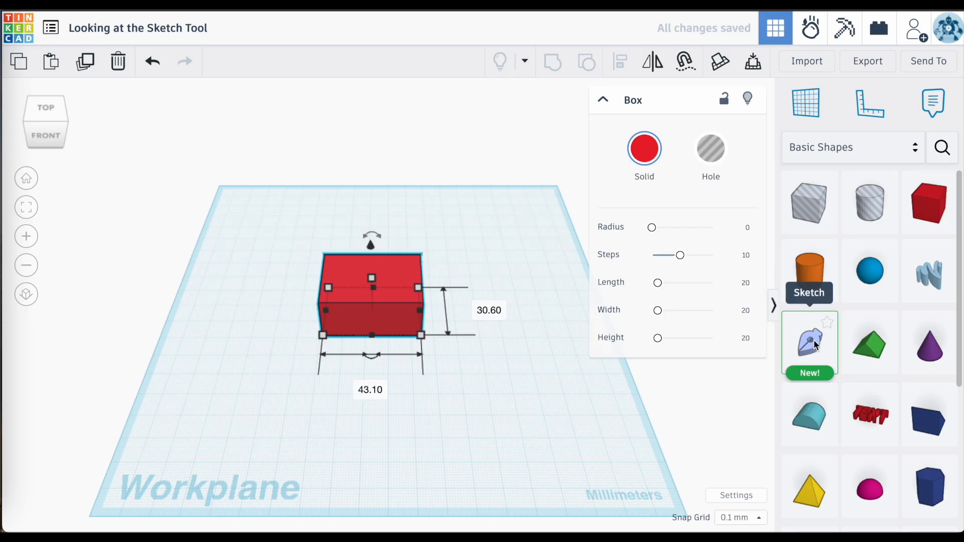
pyautogui.click(809, 343)
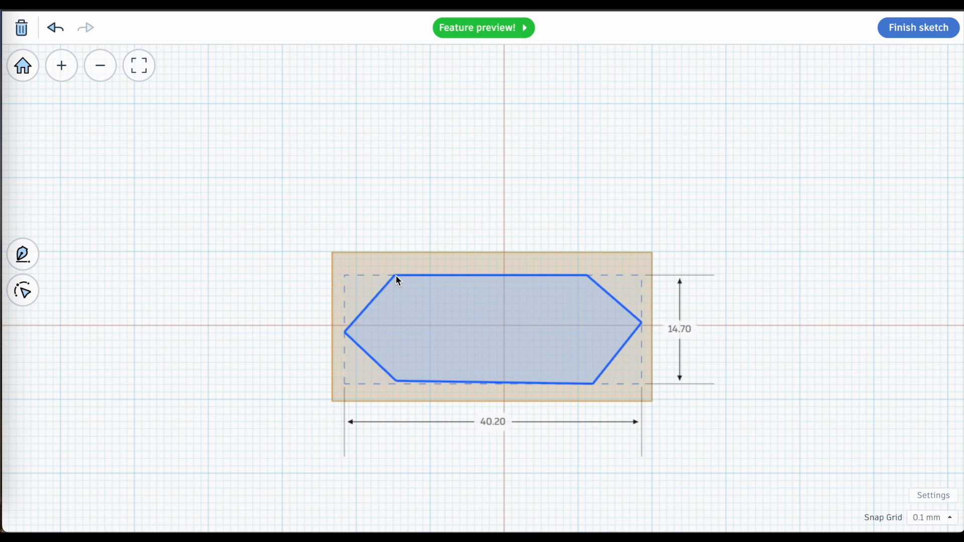
pyautogui.moveTo(687, 231)
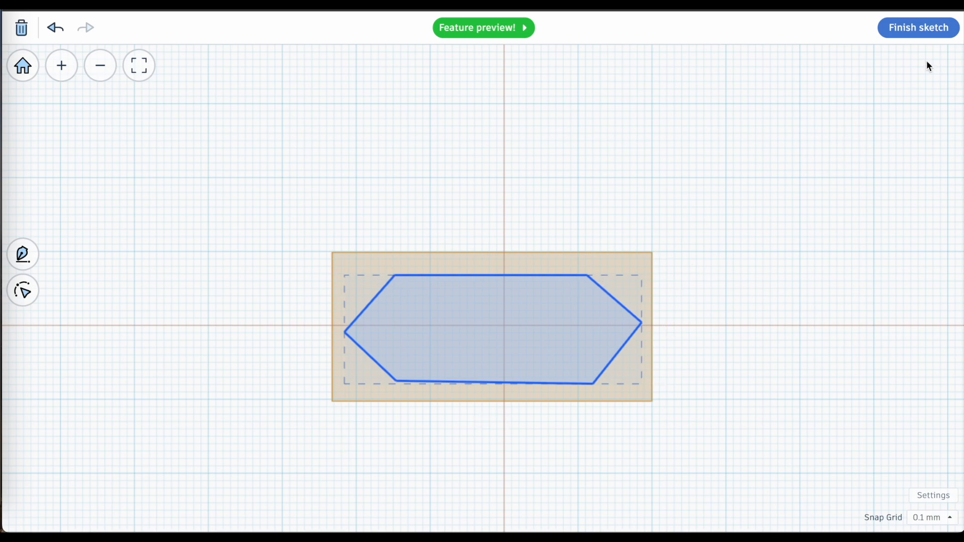
# - Finish the hexagon sketch, then select the sketch solid and the cylinder for aligning
pyautogui.click(918, 27)
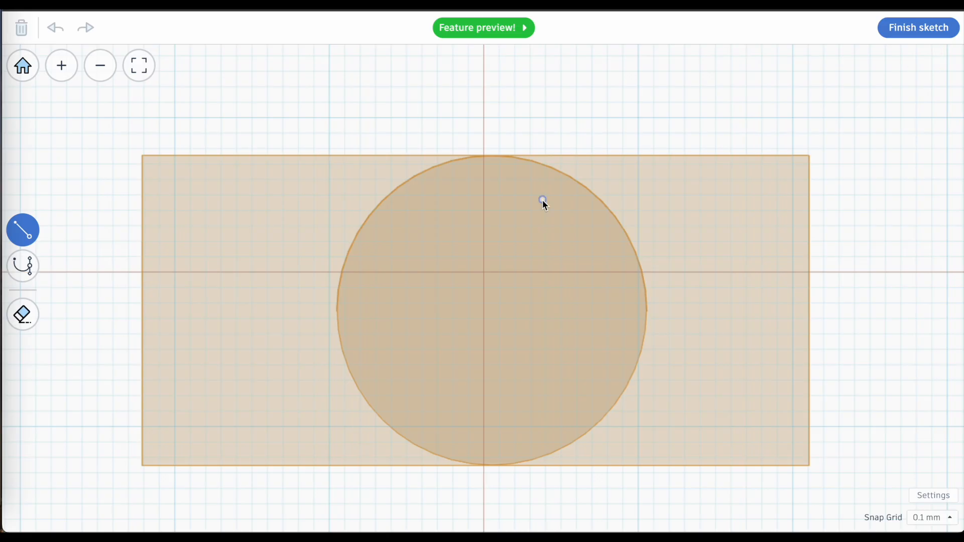
pyautogui.click(917, 27)
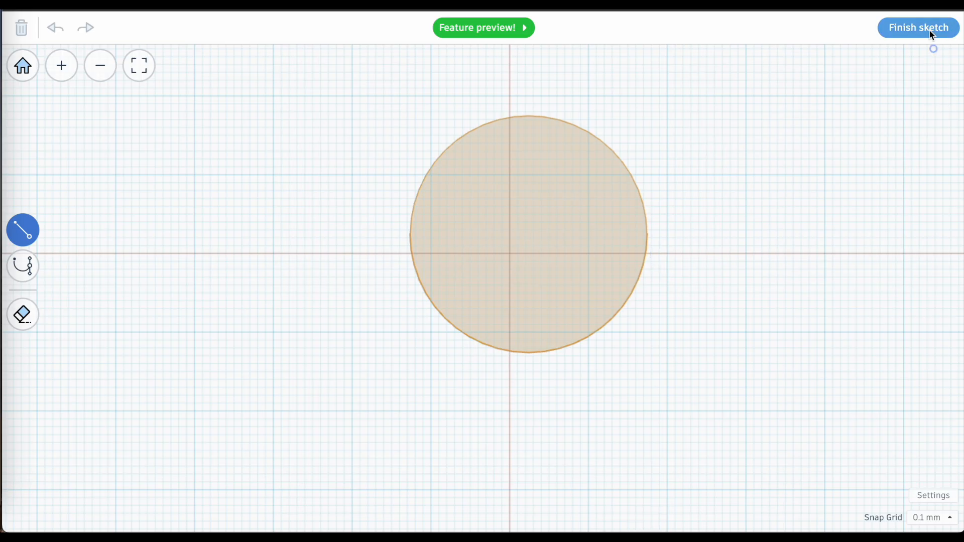
pyautogui.click(917, 27)
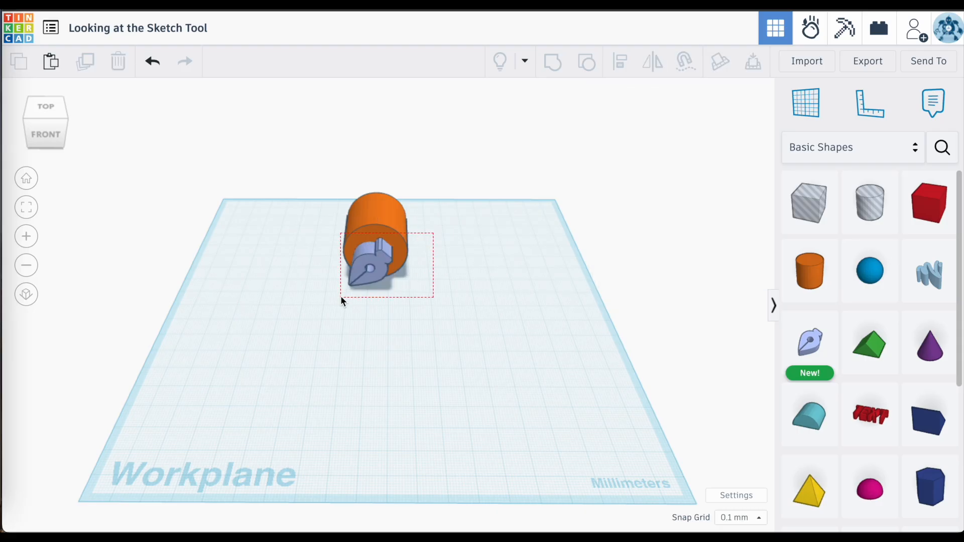
pyautogui.click(620, 61)
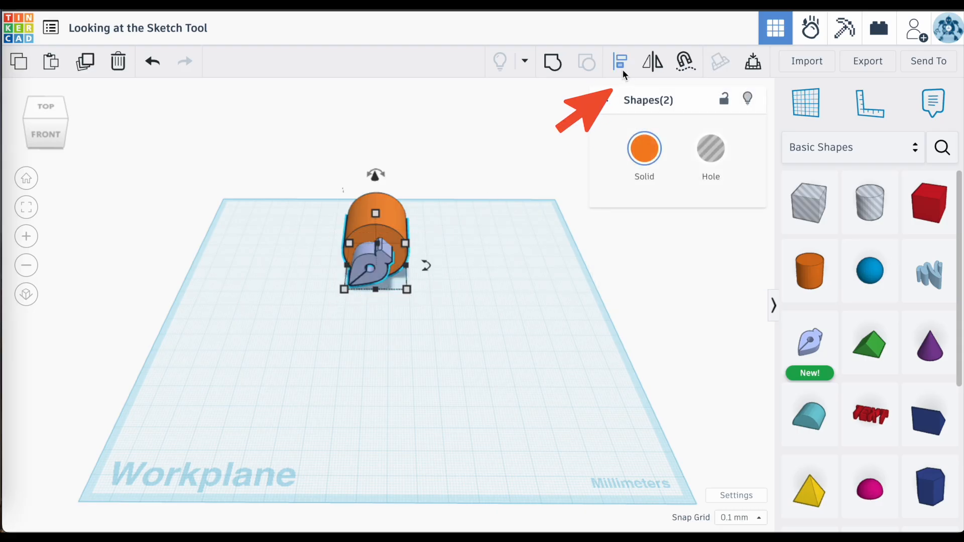
pyautogui.click(620, 62)
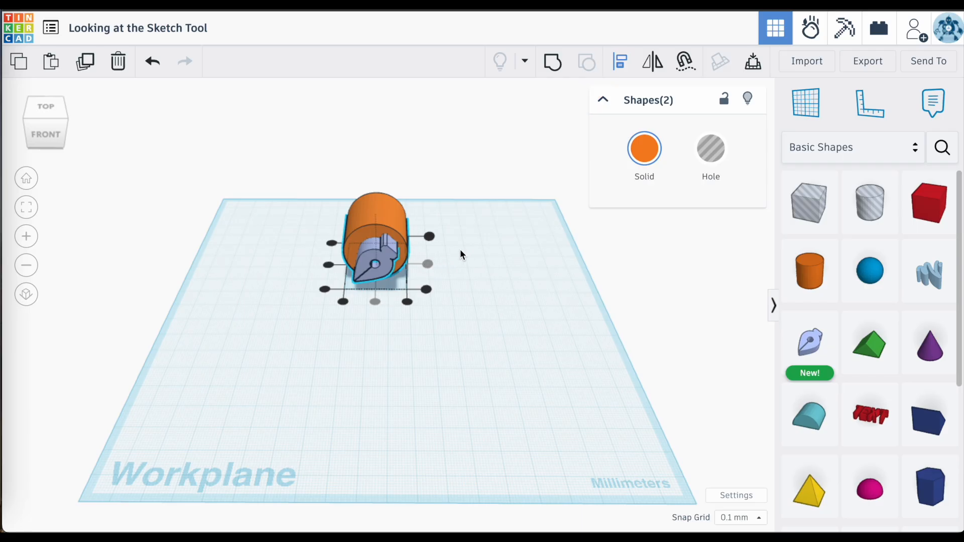
pyautogui.moveTo(653, 62)
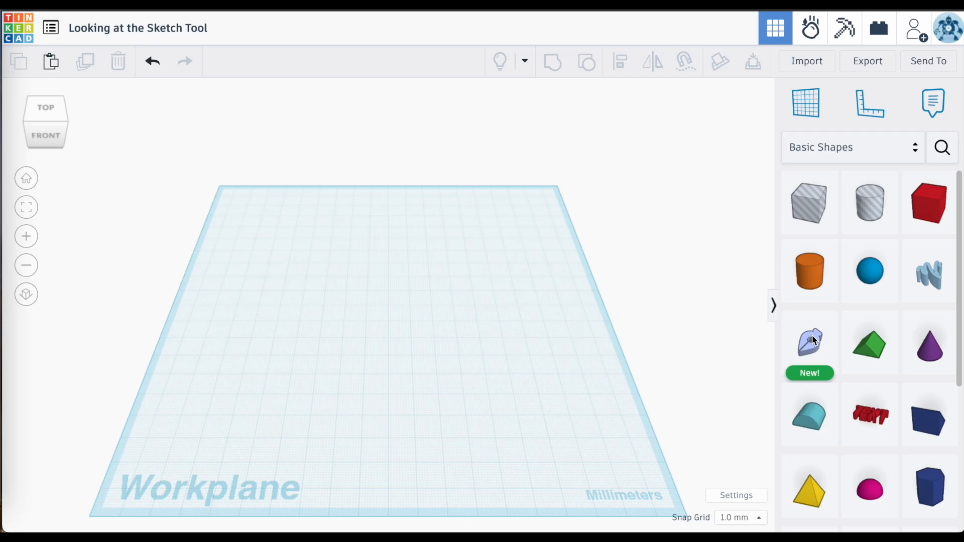
pyautogui.moveTo(725, 338)
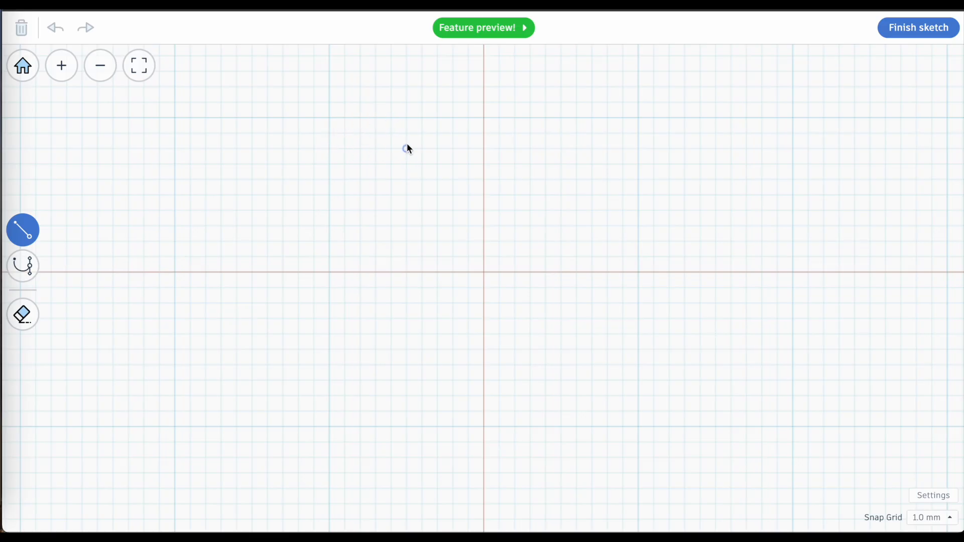
pyautogui.moveTo(361, 153)
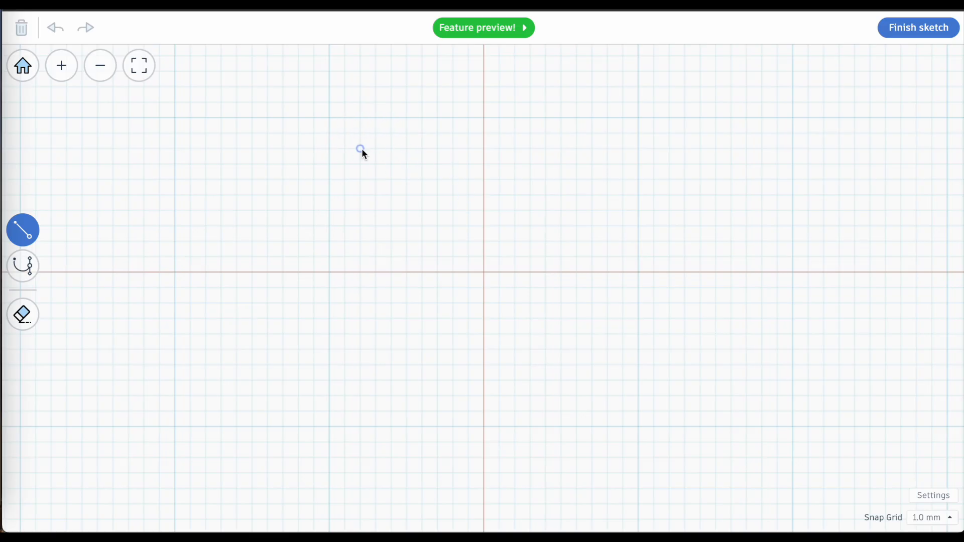
pyautogui.moveTo(405, 127)
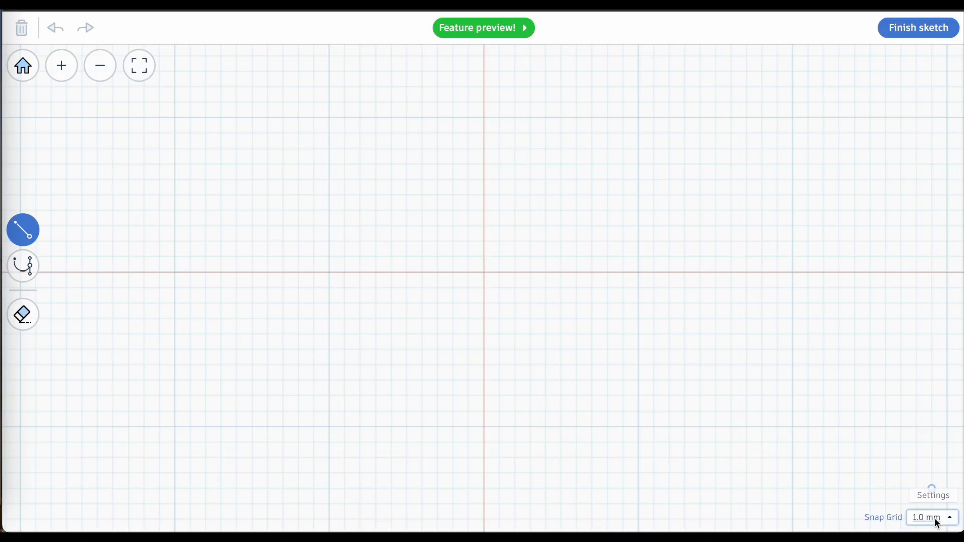
# - Set the sketch Snap Grid to 5.0 mm, then change it to 0.1 mm
pyautogui.click(929, 517)
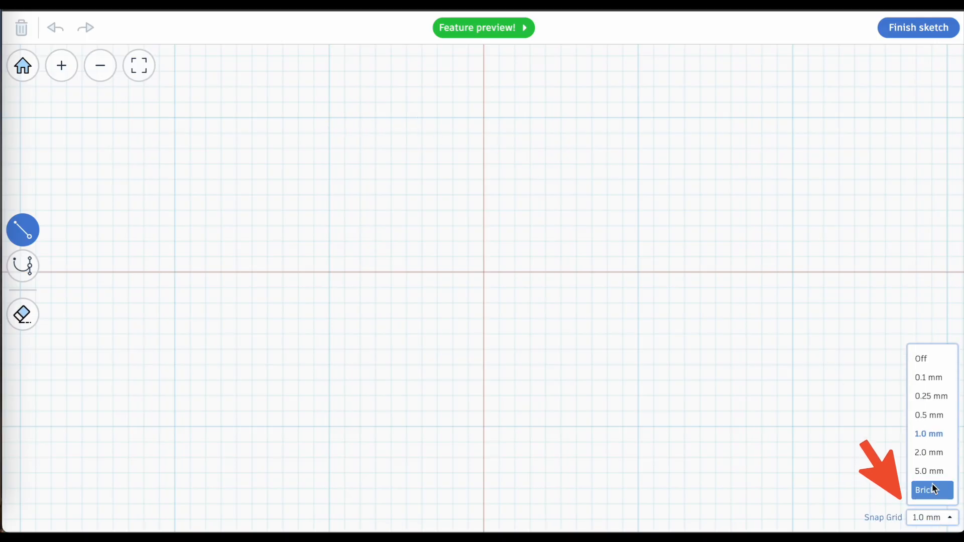
pyautogui.click(929, 470)
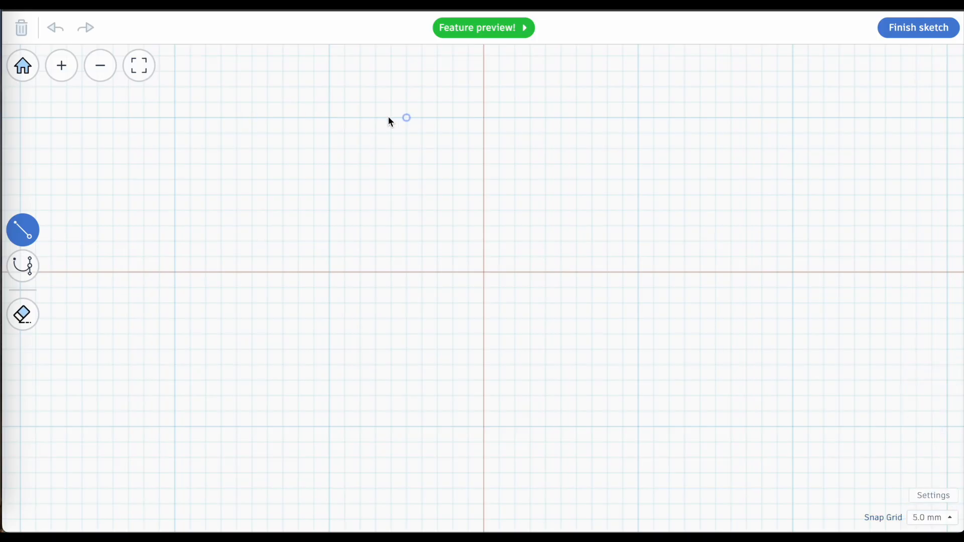
pyautogui.moveTo(428, 122)
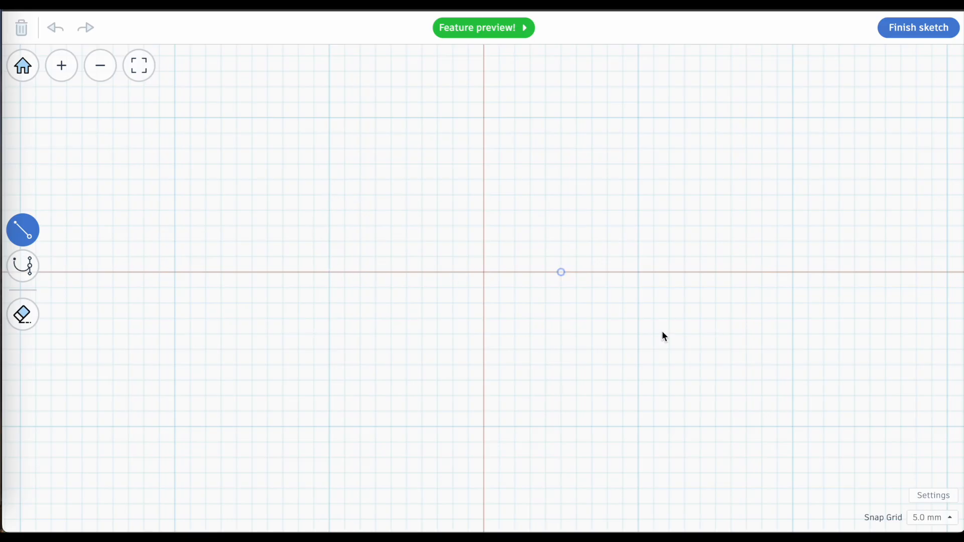
pyautogui.click(931, 517)
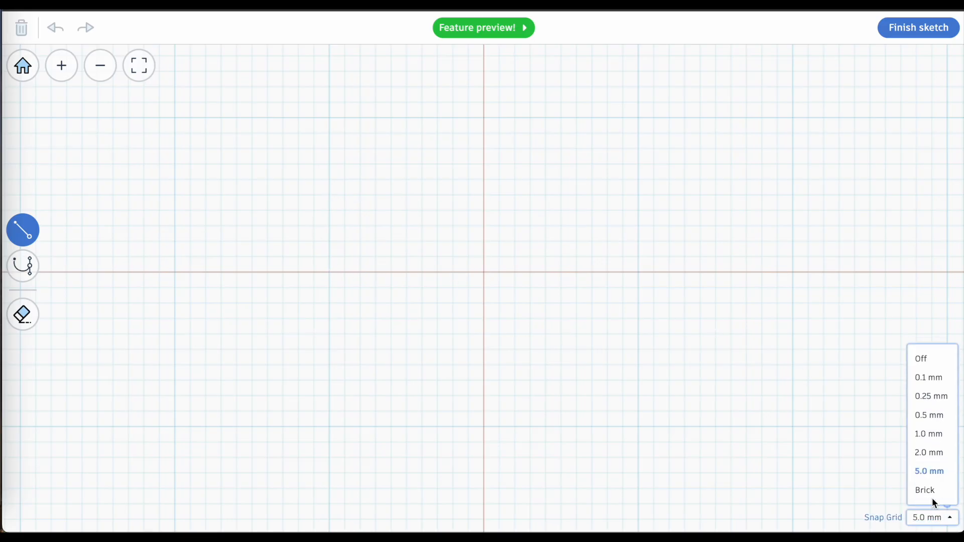
pyautogui.click(928, 378)
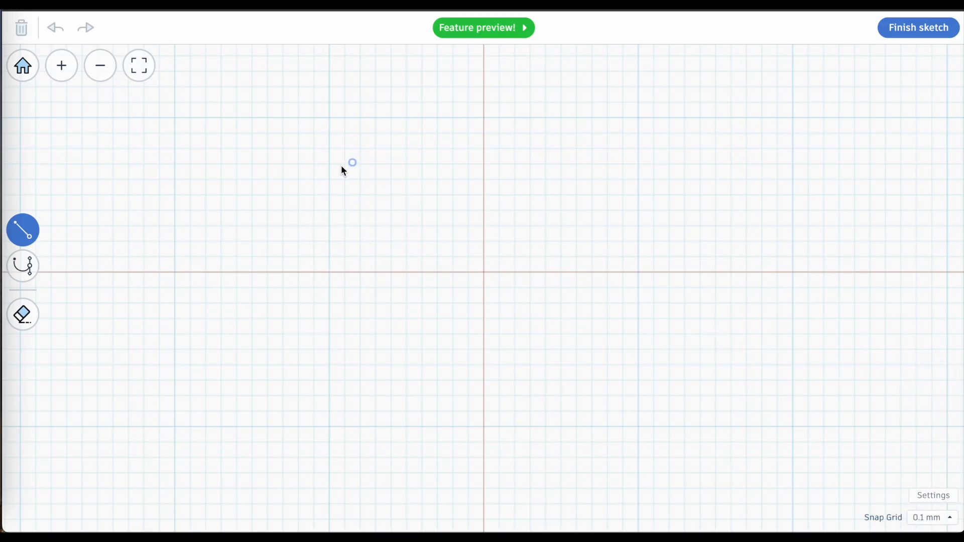
pyautogui.moveTo(420, 208)
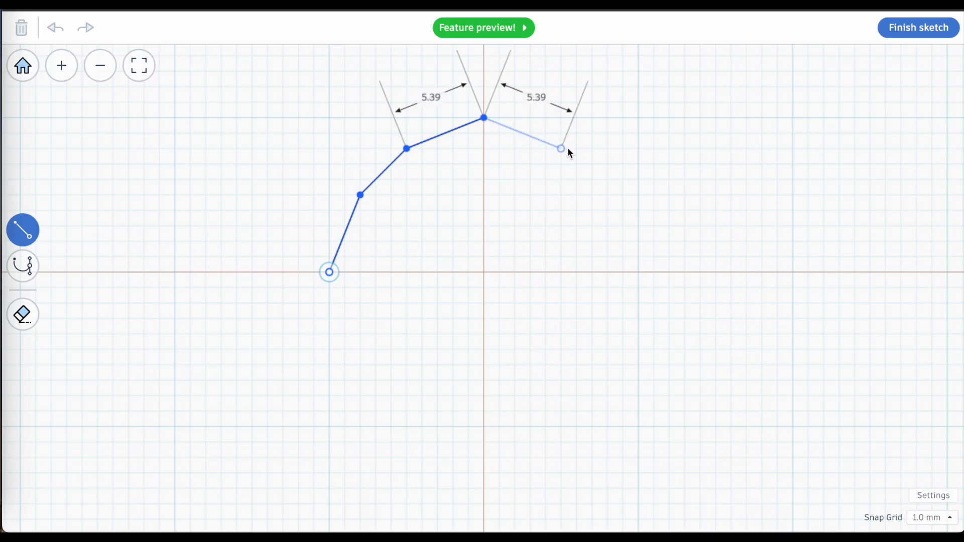
# - Draw a closed many-sided outline, try smoothing its corners, then clear the canvas
pyautogui.moveTo(560, 149); pyautogui.dragTo(637, 256)
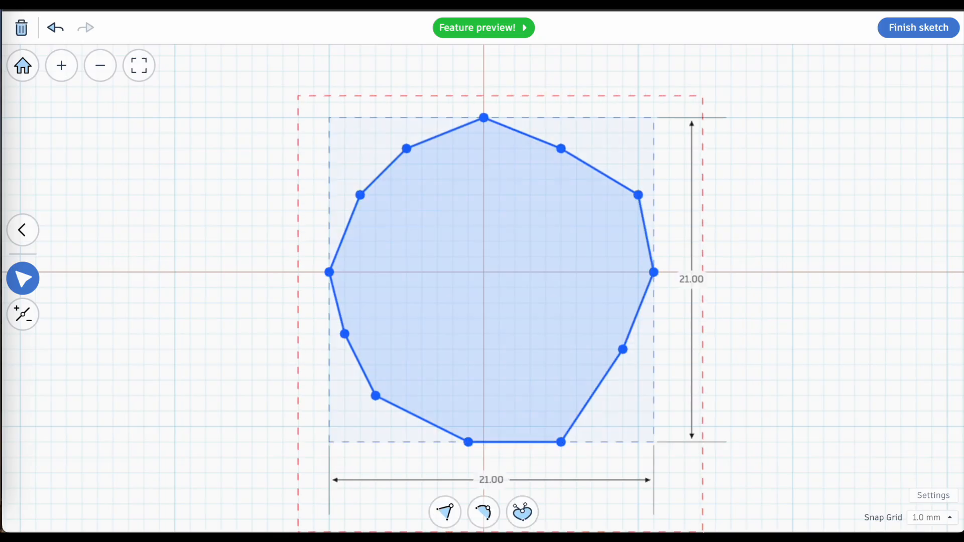
pyautogui.click(483, 511)
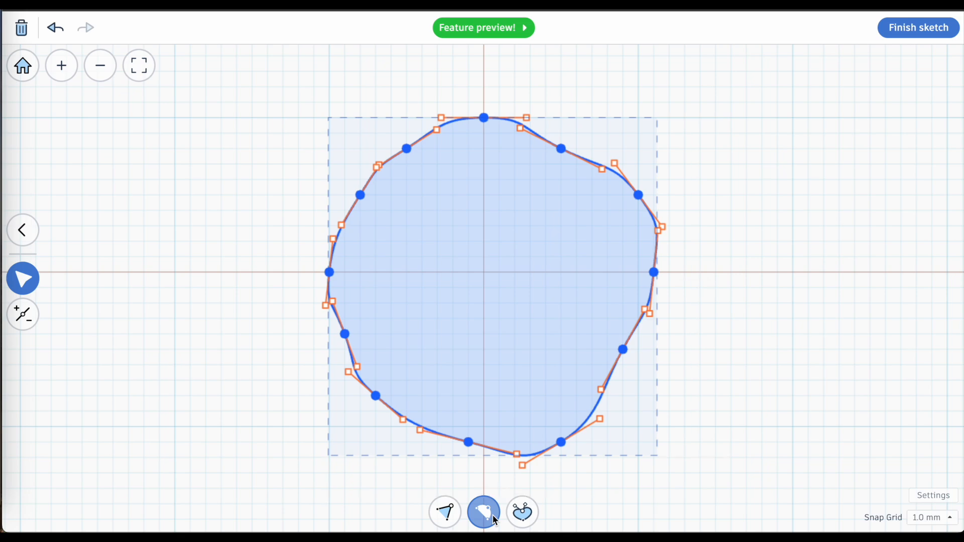
pyautogui.click(21, 28)
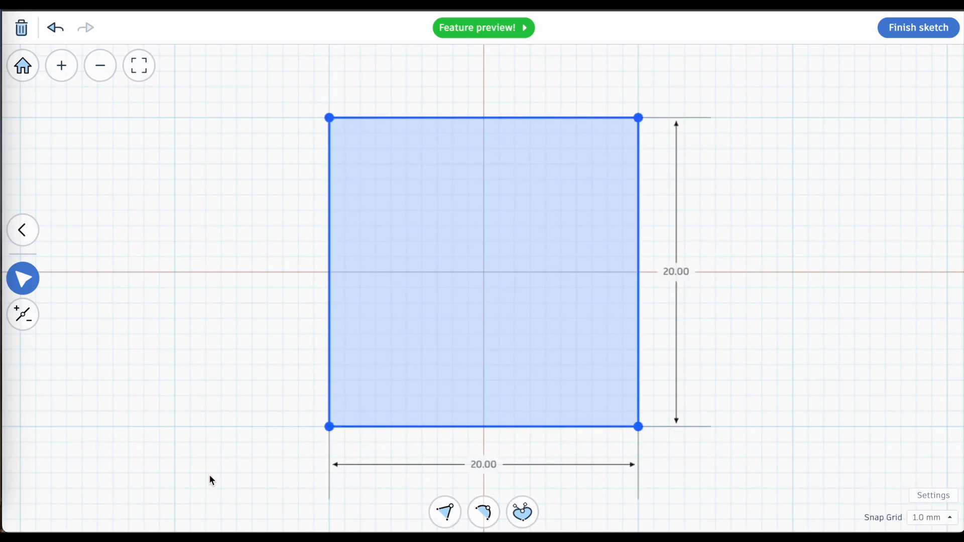
pyautogui.click(483, 511)
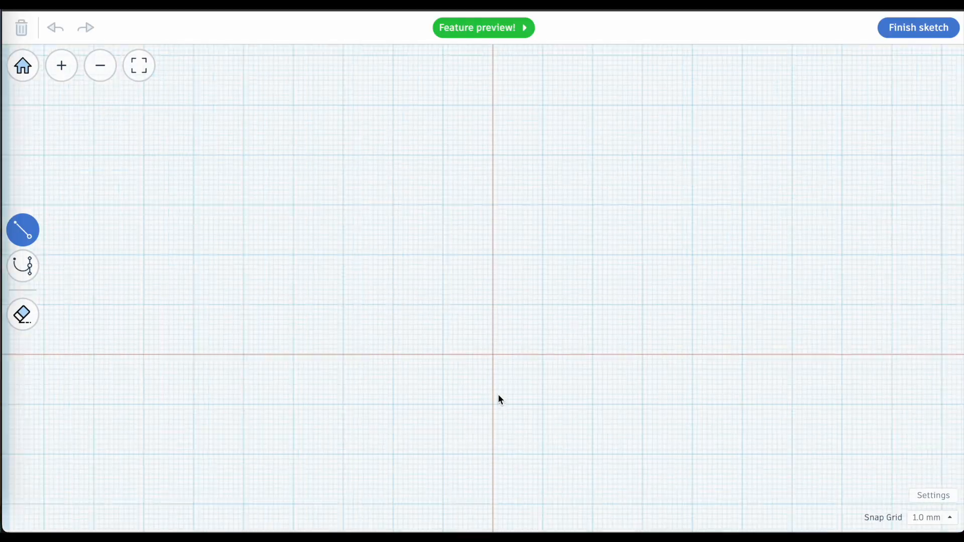
# - Draw the chair's seat-and-back profile, finish it into a solid and start another sketch over it
pyautogui.moveTo(594, 494); pyautogui.dragTo(716, 75)
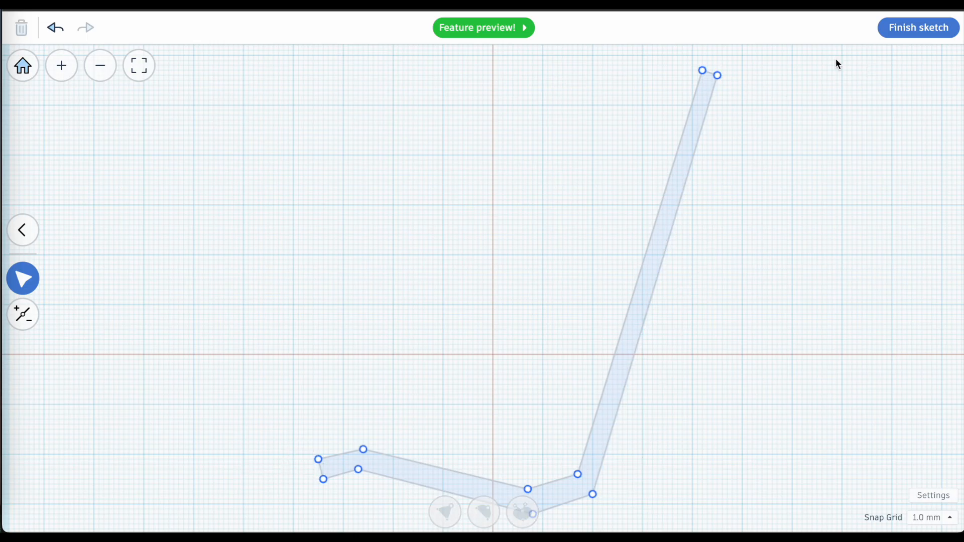
pyautogui.click(916, 27)
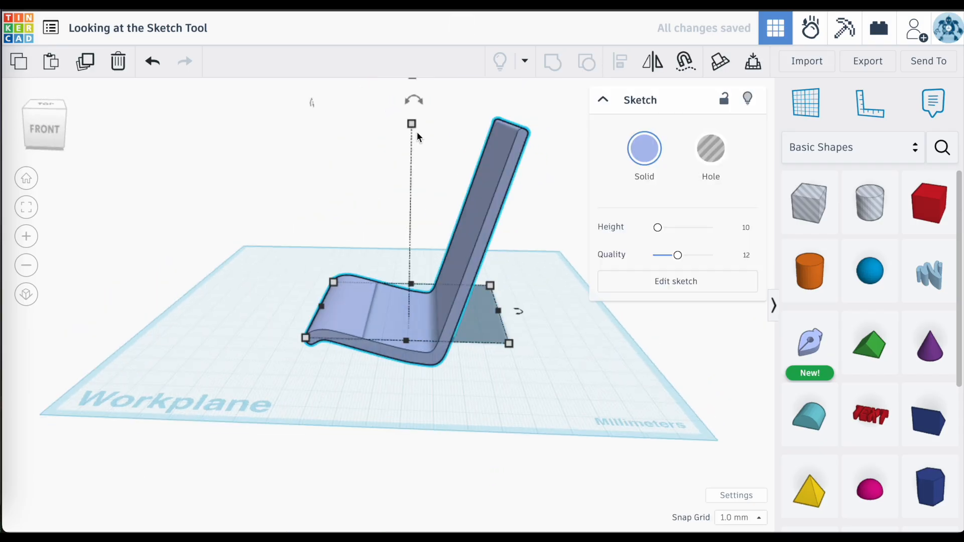
pyautogui.click(676, 281)
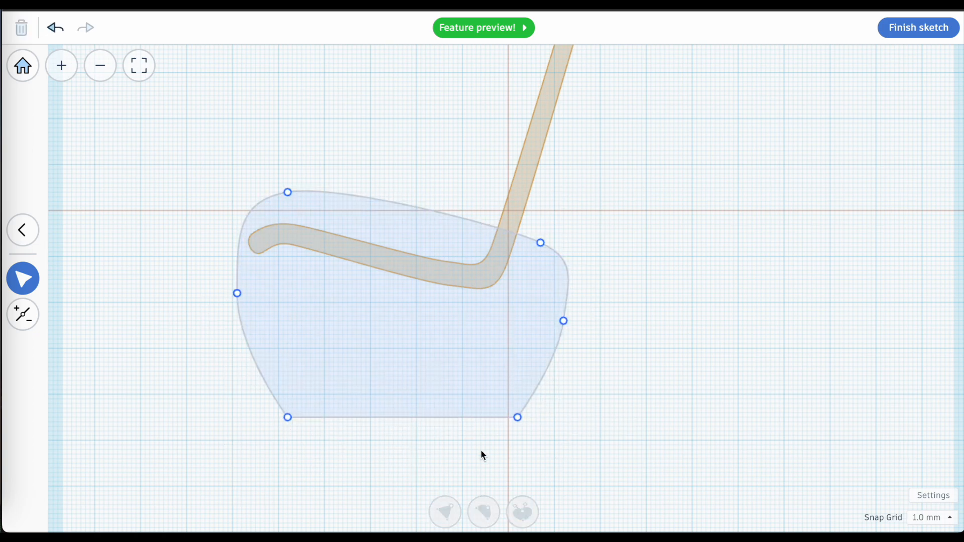
pyautogui.moveTo(918, 27)
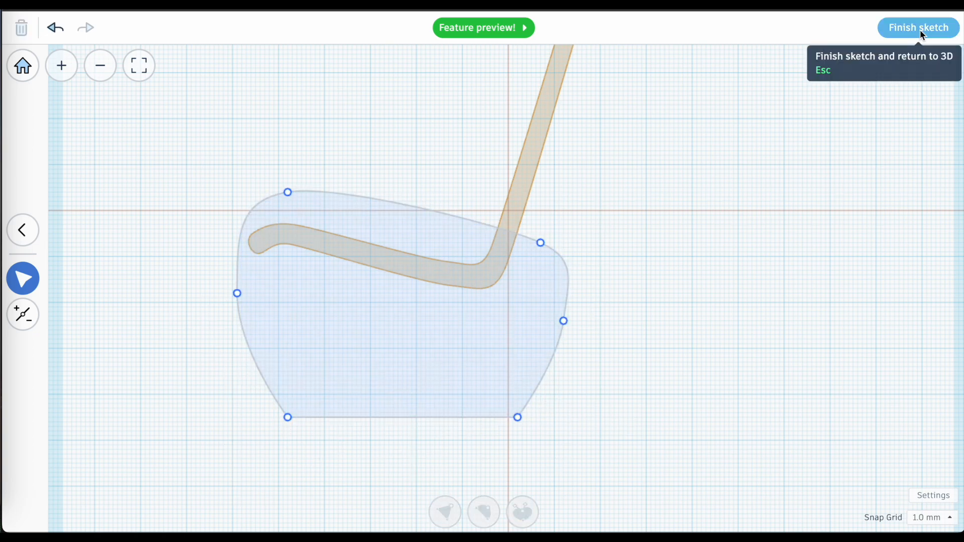
# - Add side panel and headrest sketches beside the backrest and finish them
pyautogui.click(917, 27)
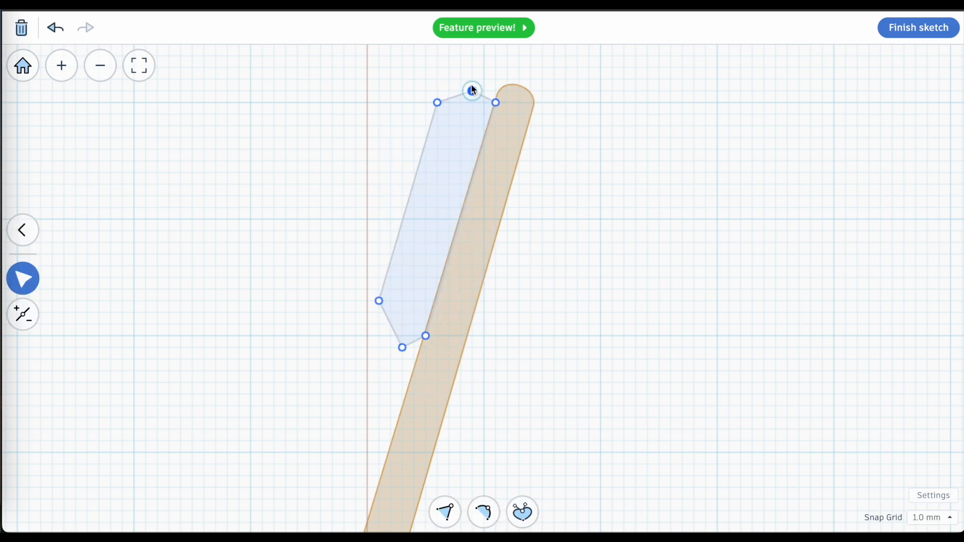
pyautogui.click(917, 27)
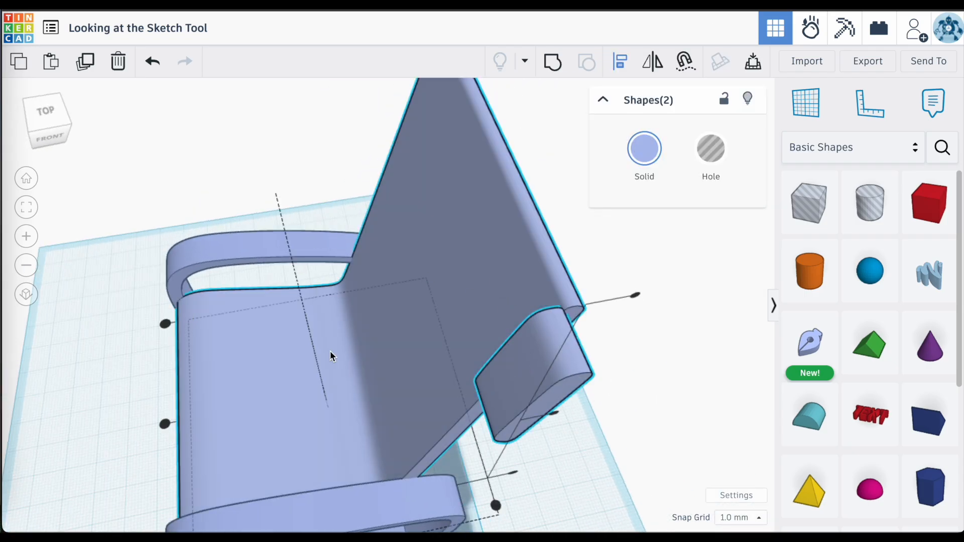
# - Place a new empty sketch on the workplane in front of the rocking chair
pyautogui.moveTo(333, 356); pyautogui.dragTo(596, 399)
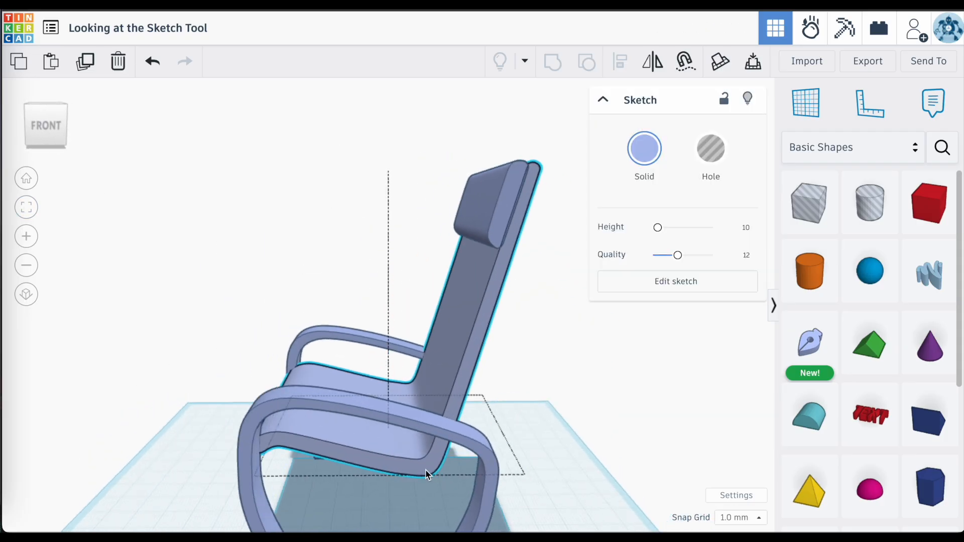
pyautogui.moveTo(428, 473); pyautogui.dragTo(541, 460)
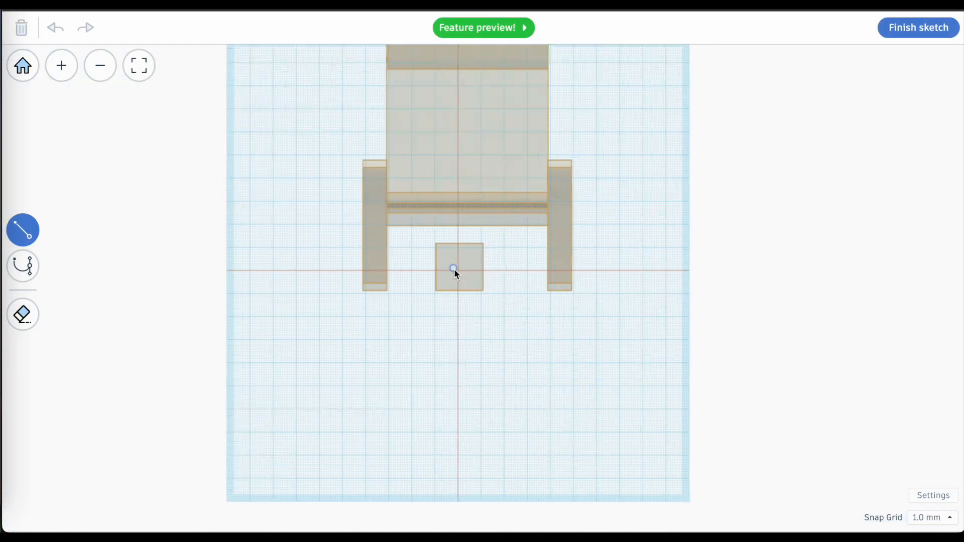
pyautogui.click(917, 27)
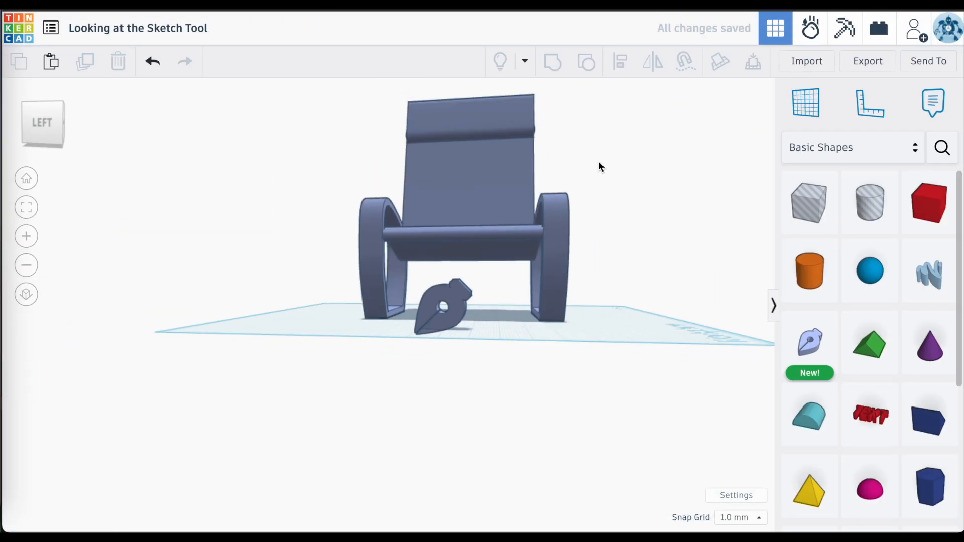
pyautogui.click(443, 307)
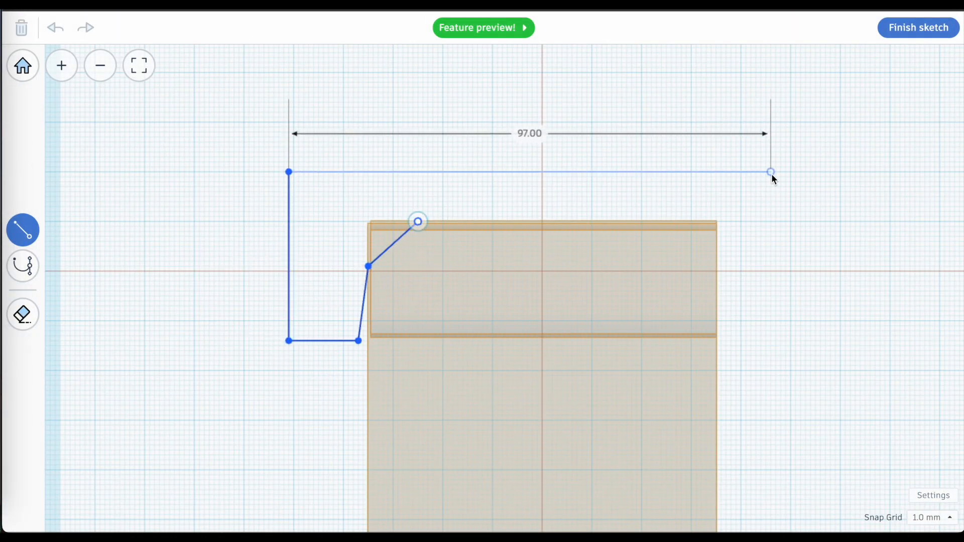
# - Sketch an outline around the backrest top and curve its corner points into a rounded headrest solid
pyautogui.moveTo(771, 173); pyautogui.dragTo(741, 342)
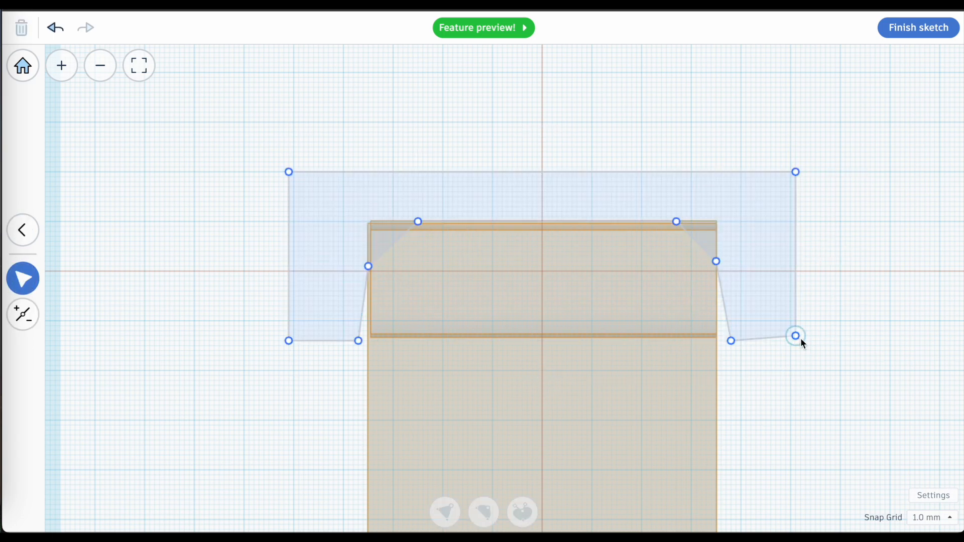
pyautogui.moveTo(795, 336); pyautogui.dragTo(724, 332)
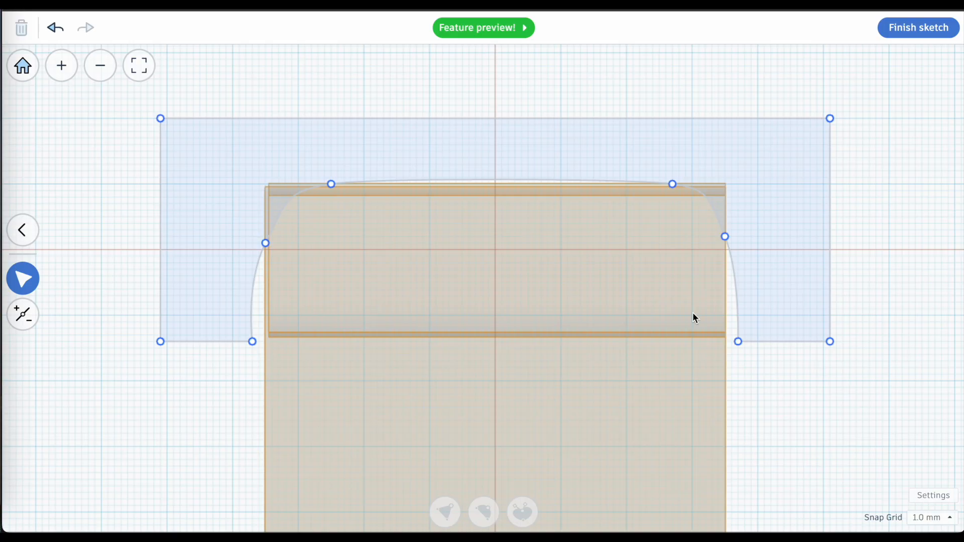
pyautogui.click(917, 28)
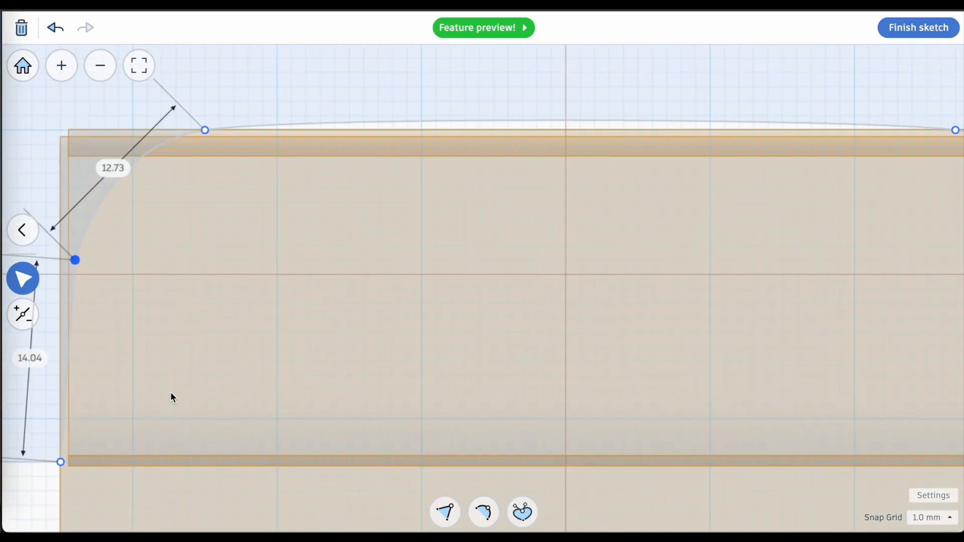
pyautogui.click(918, 27)
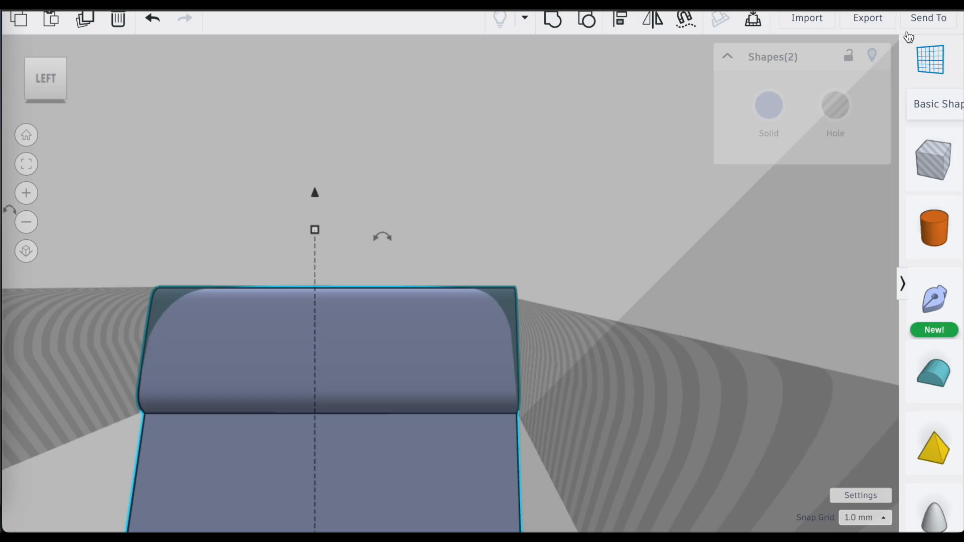